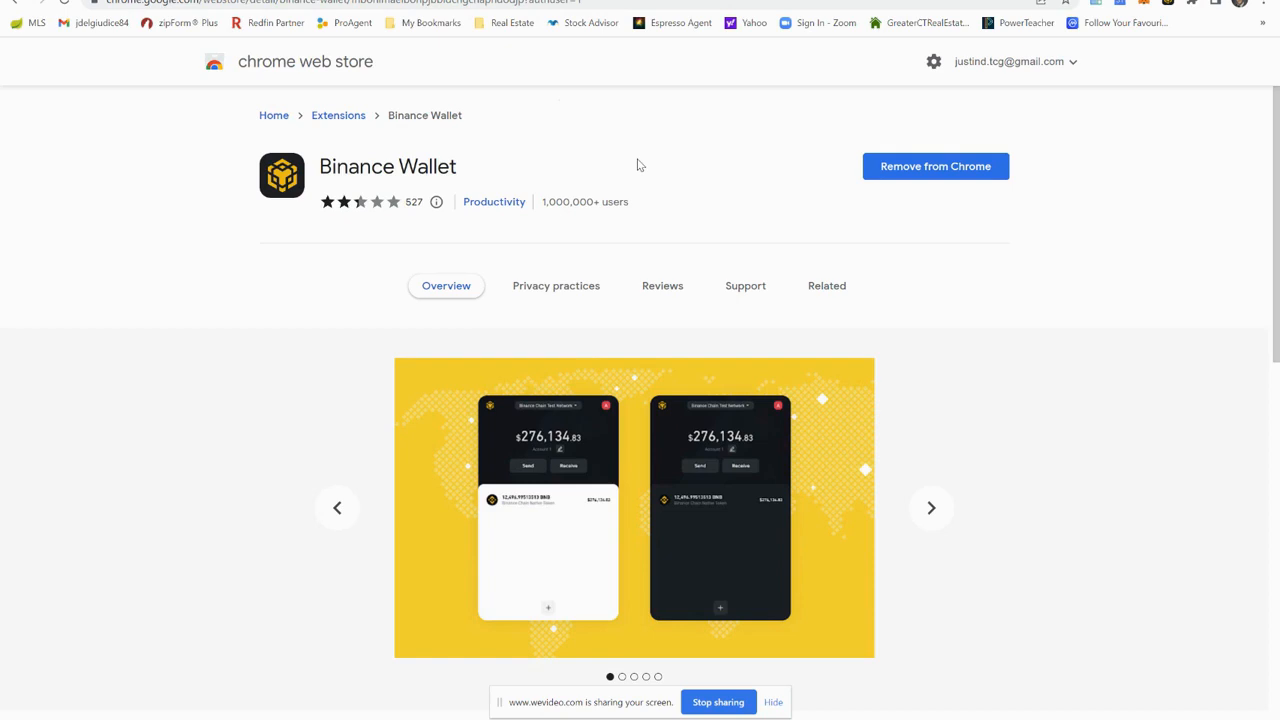
mouse_move(1170, 190)
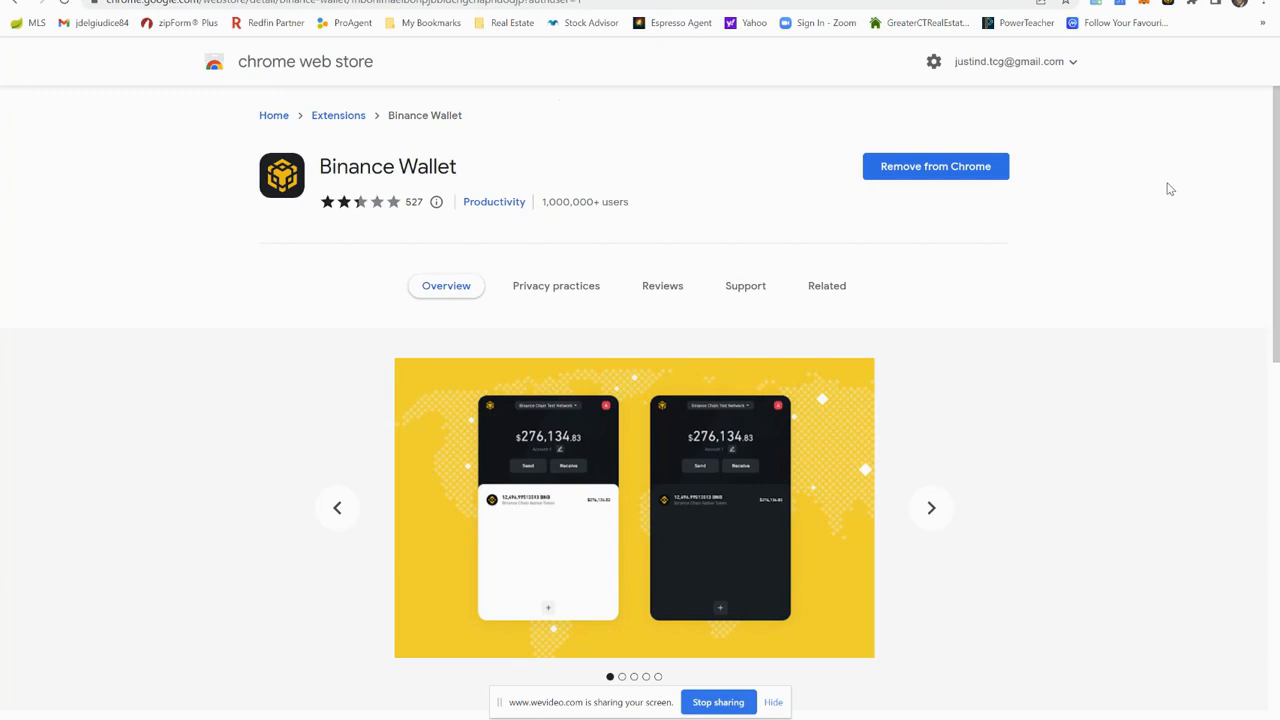
mouse_move(1148, 112)
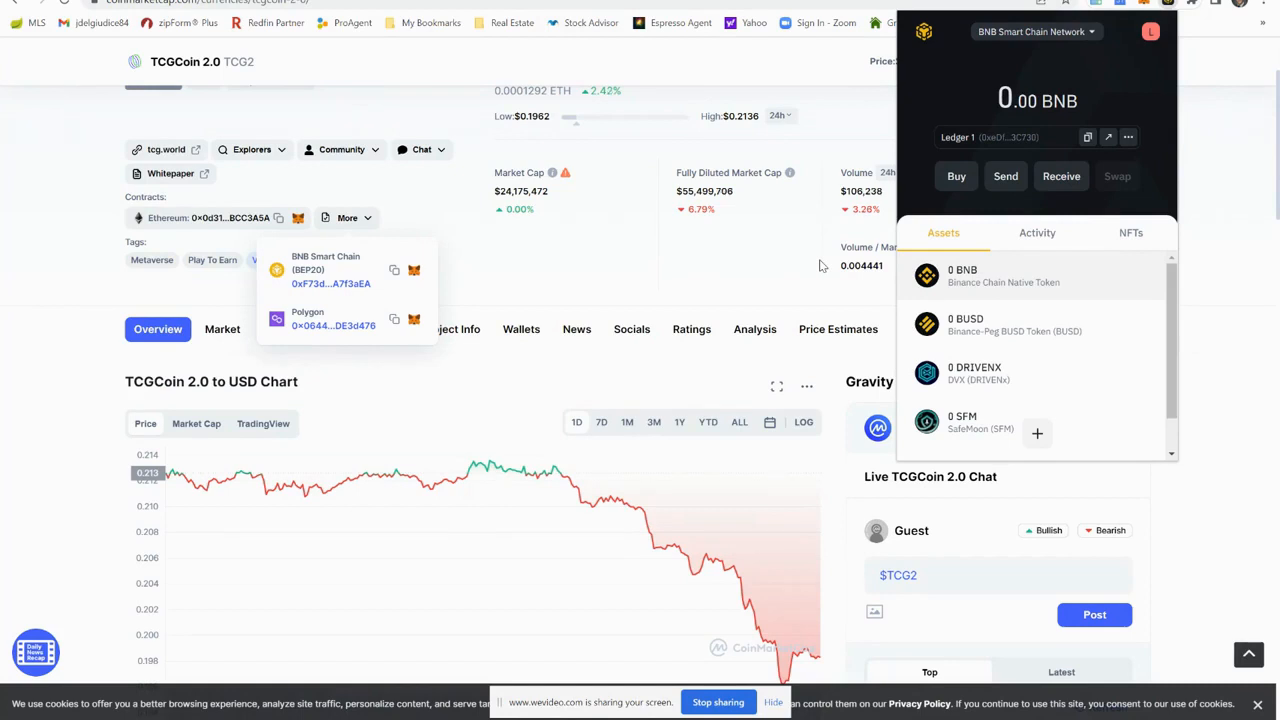
mouse_move(490, 248)
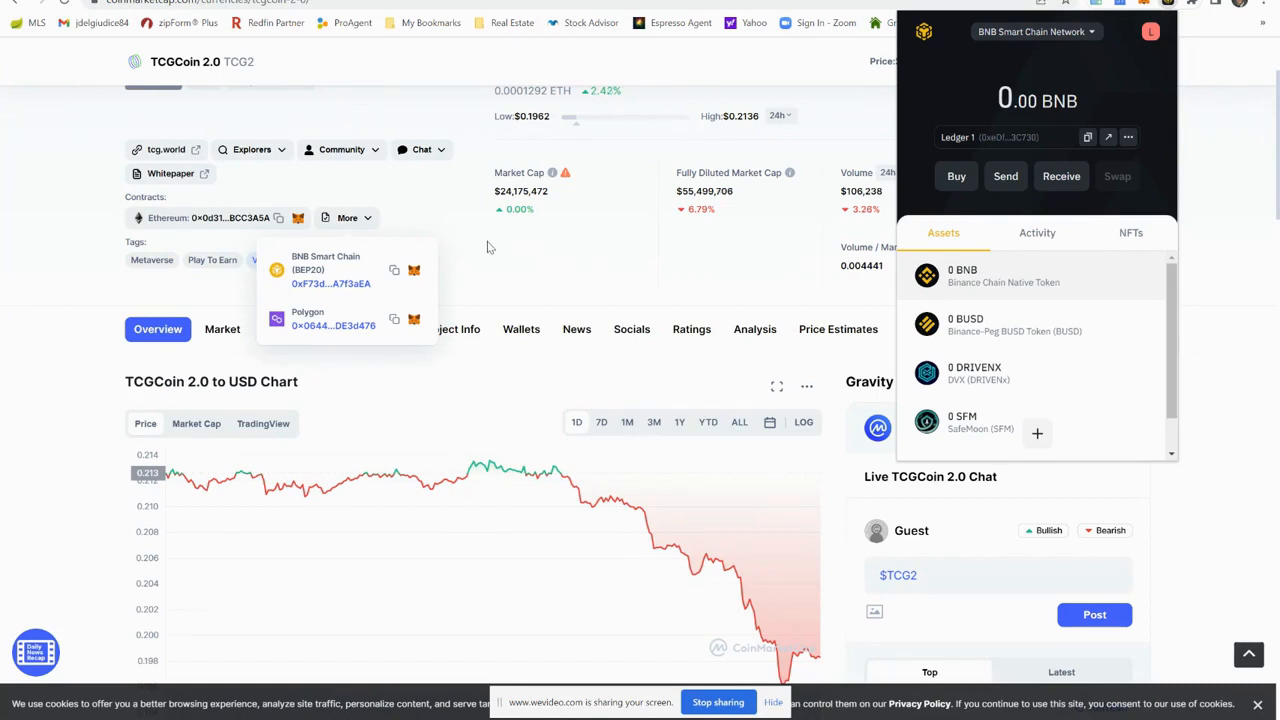
mouse_move(392, 272)
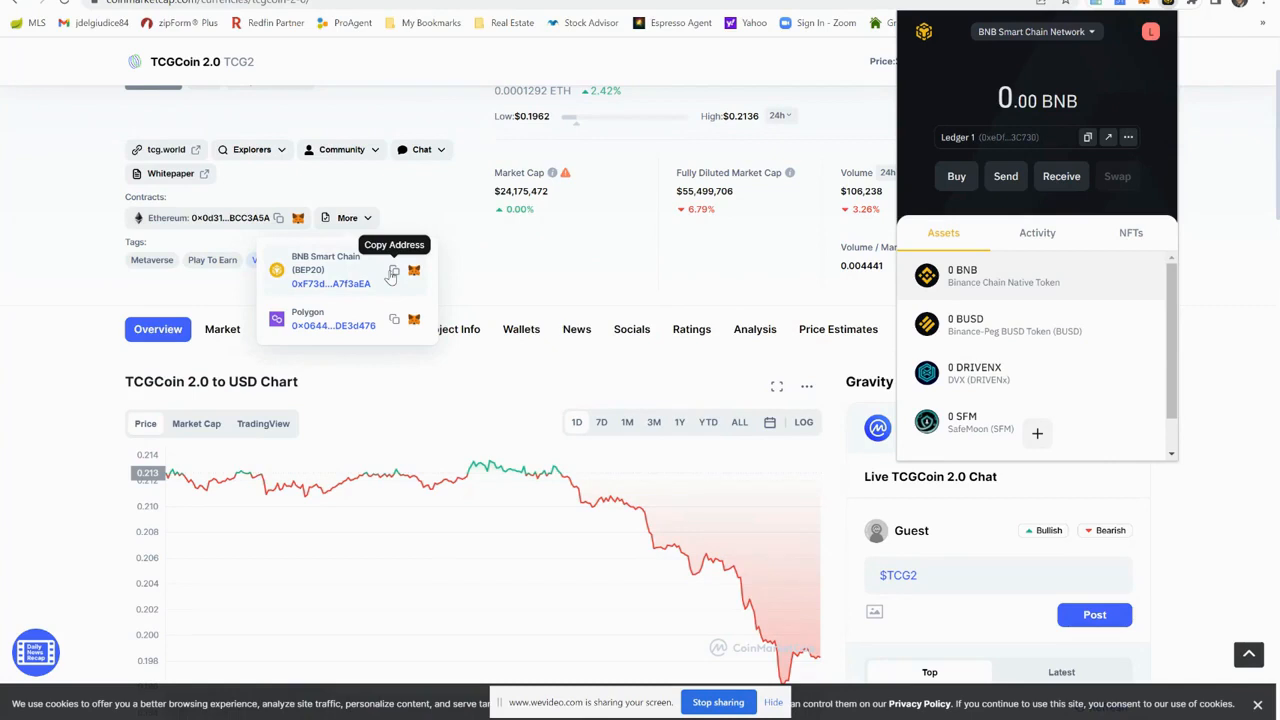
- Add TCG2 as a custom asset using its copied BNB Smart Chain contract address
click(1036, 432)
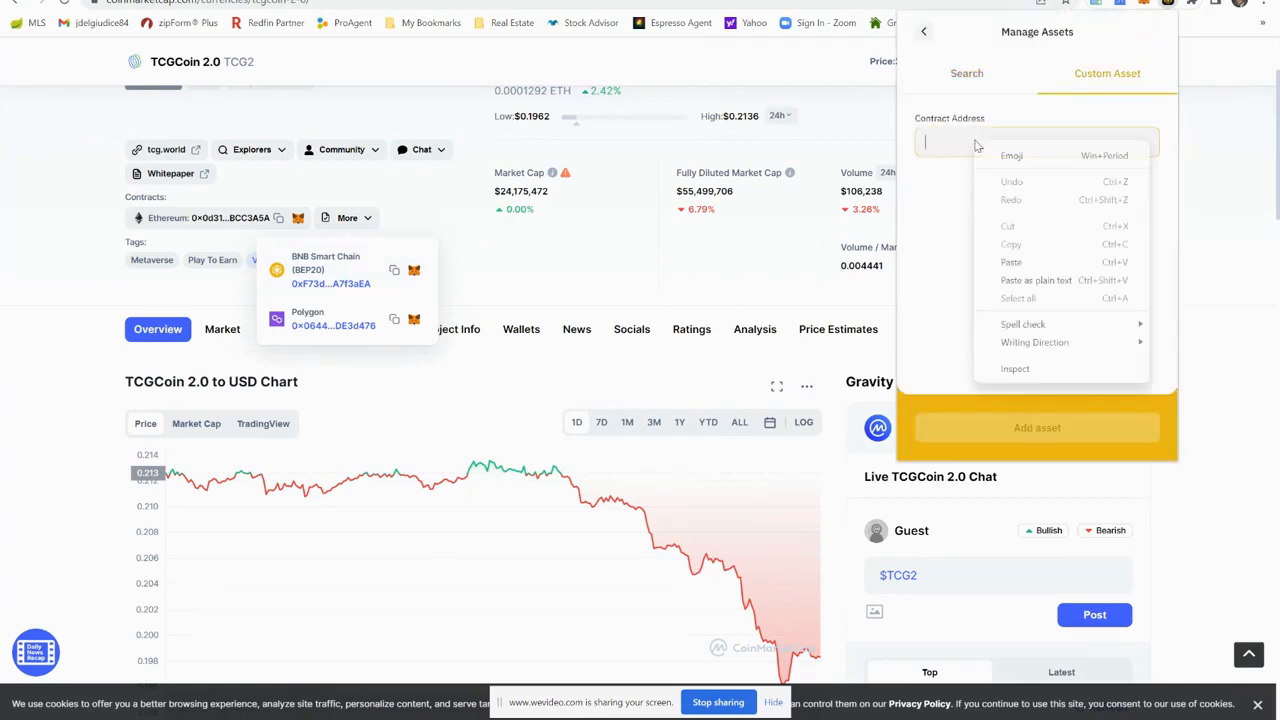
click(1012, 262)
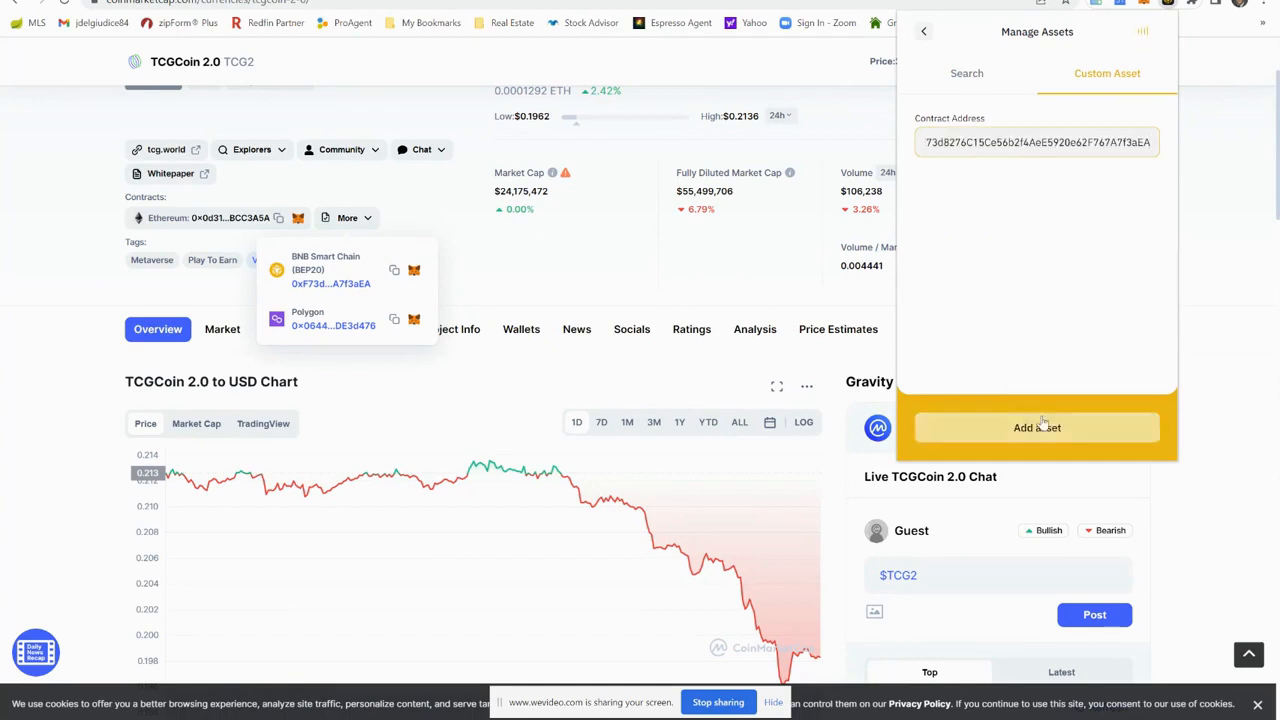
click(1036, 428)
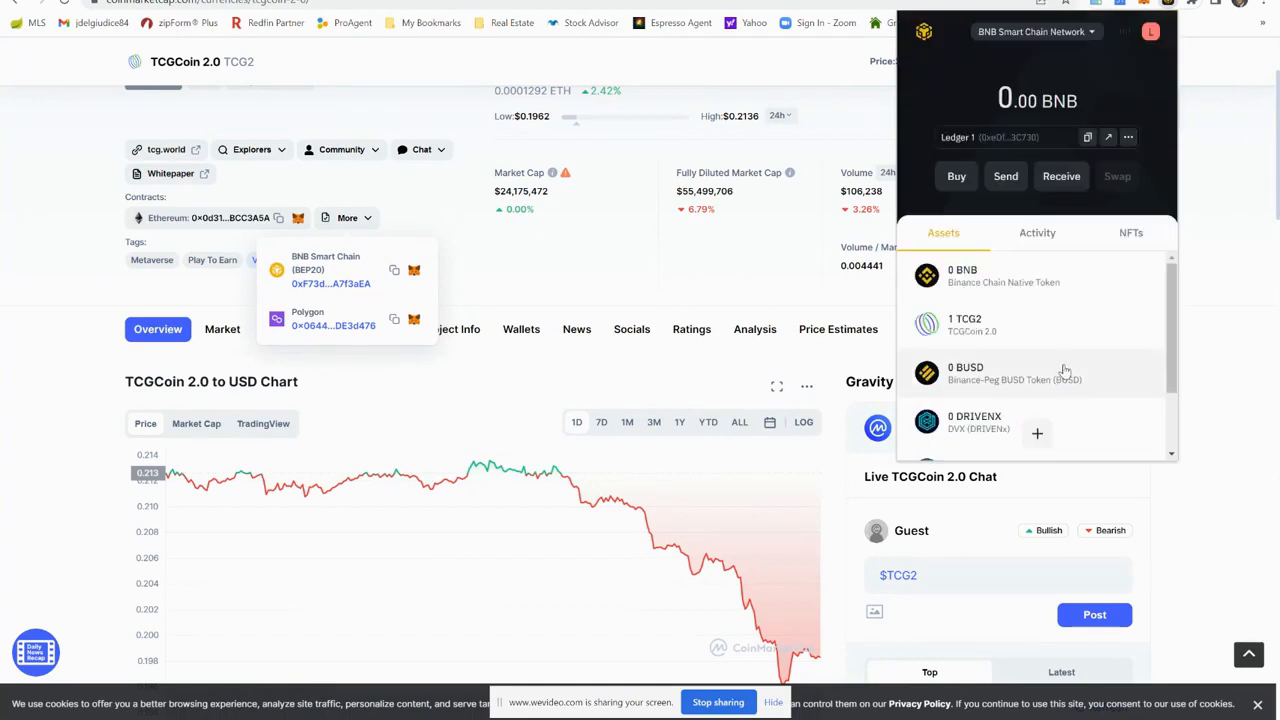
mouse_move(984, 312)
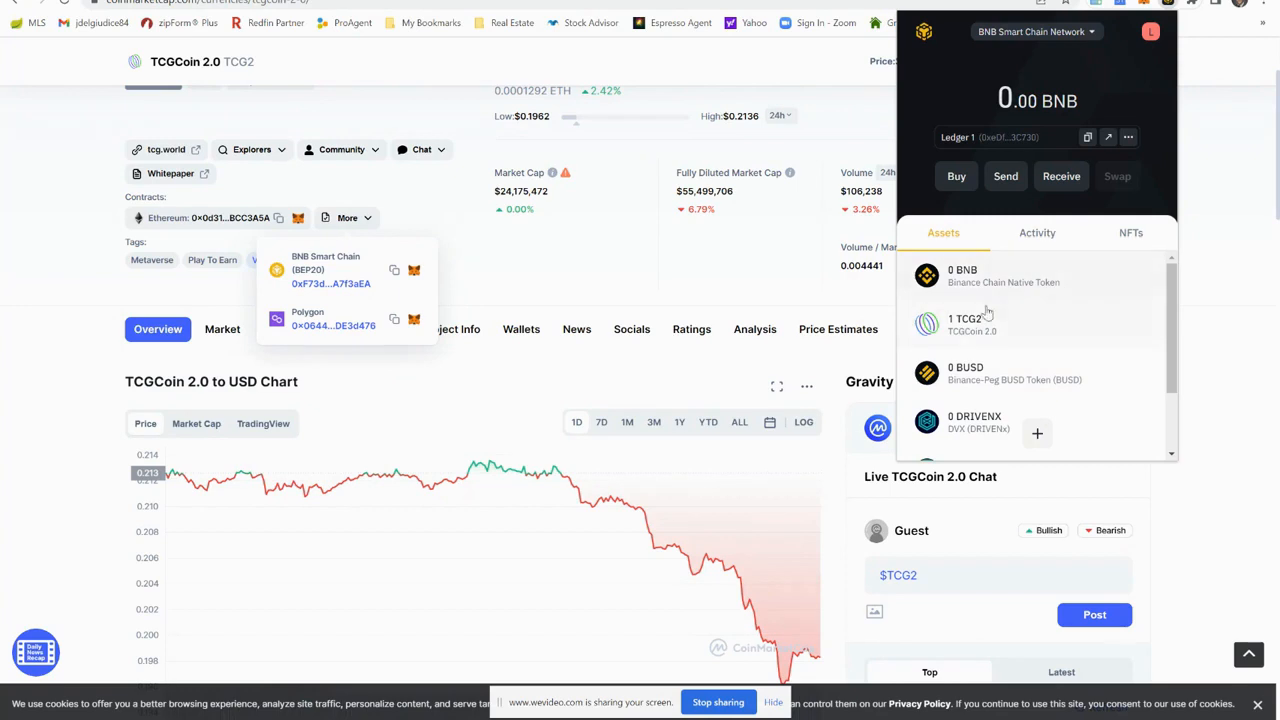
- View the TCG2 asset details and its history showing one completed receive
click(1000, 324)
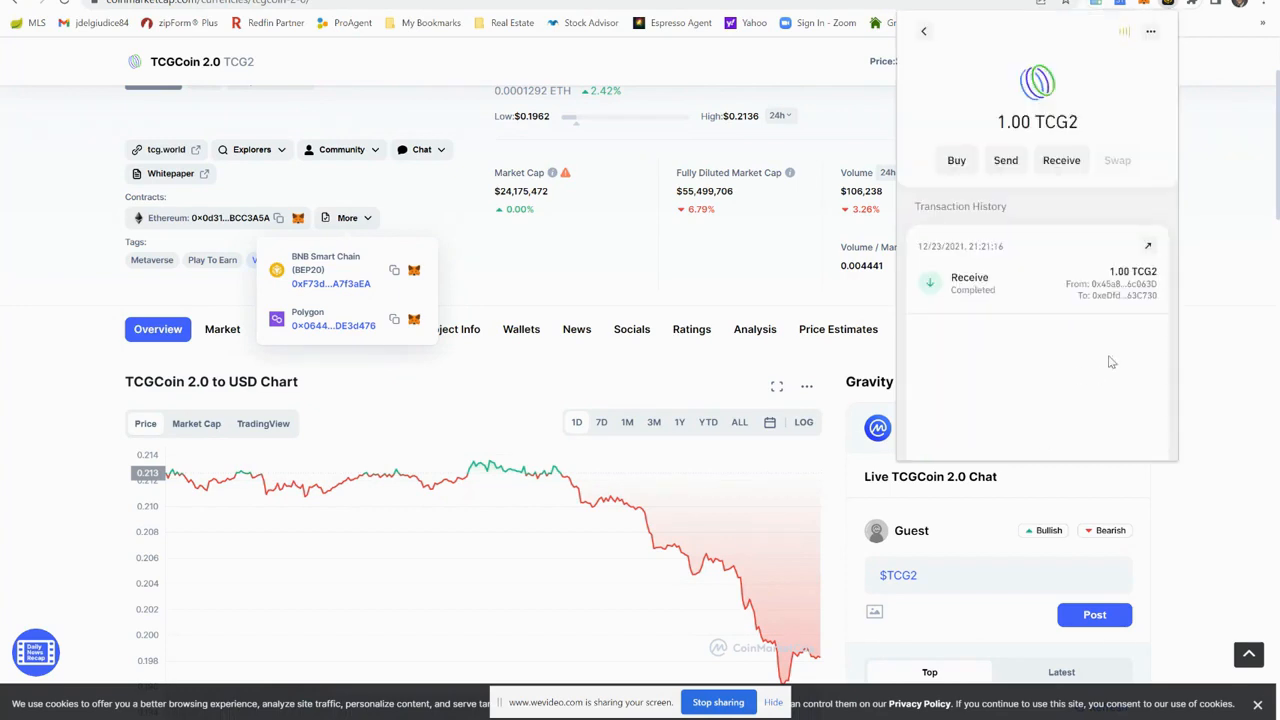
click(1060, 160)
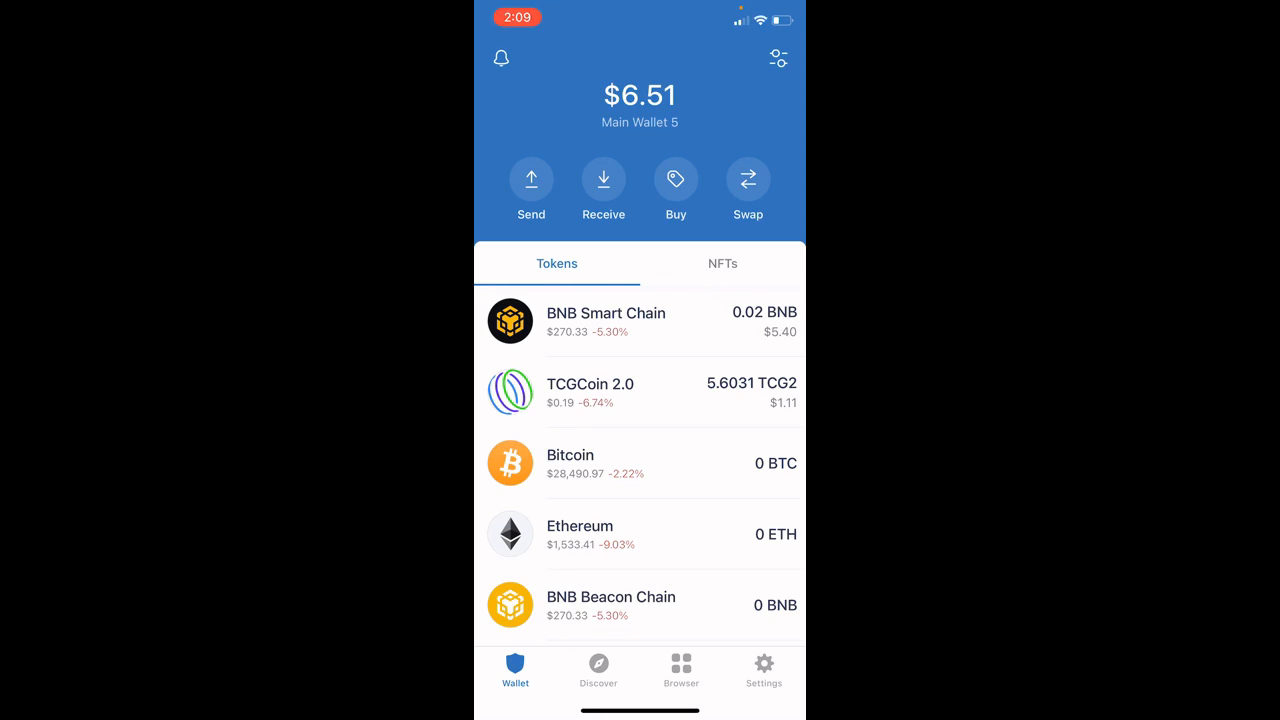
- Send the entire ~5.603 TCG2 balance from Trust Wallet to the pasted Ledger-backed address
click(604, 392)
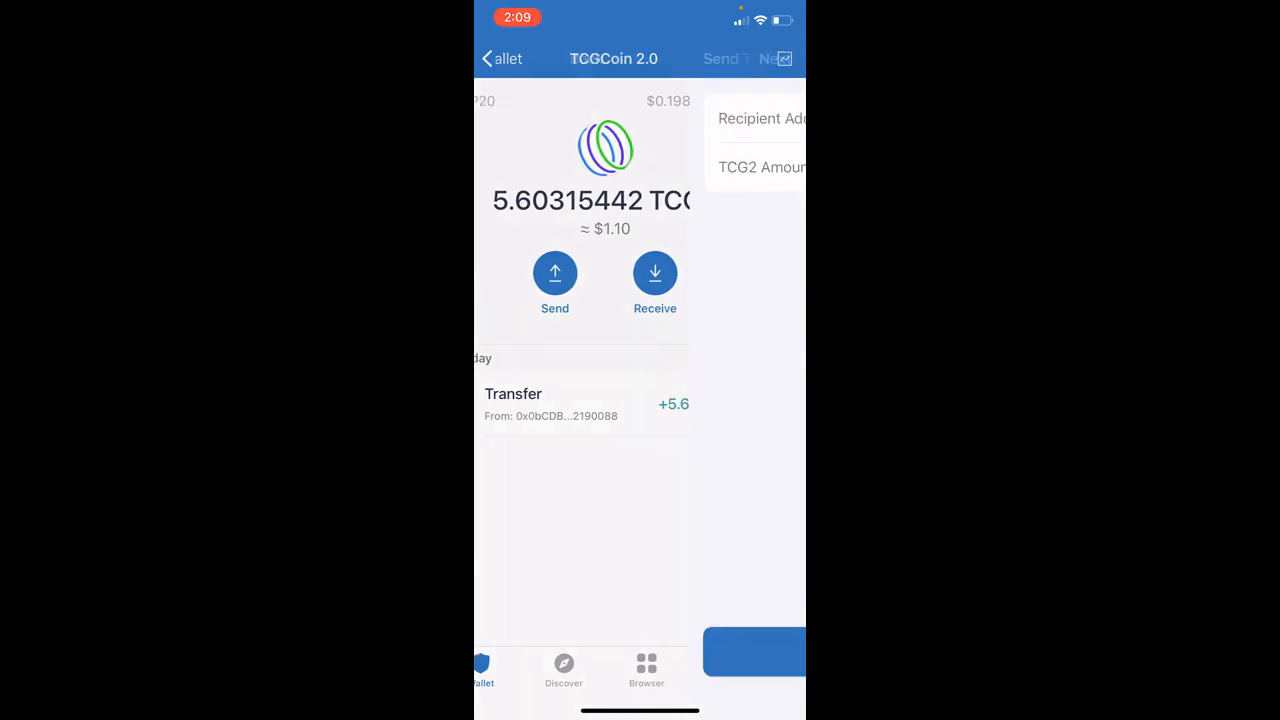
click(554, 272)
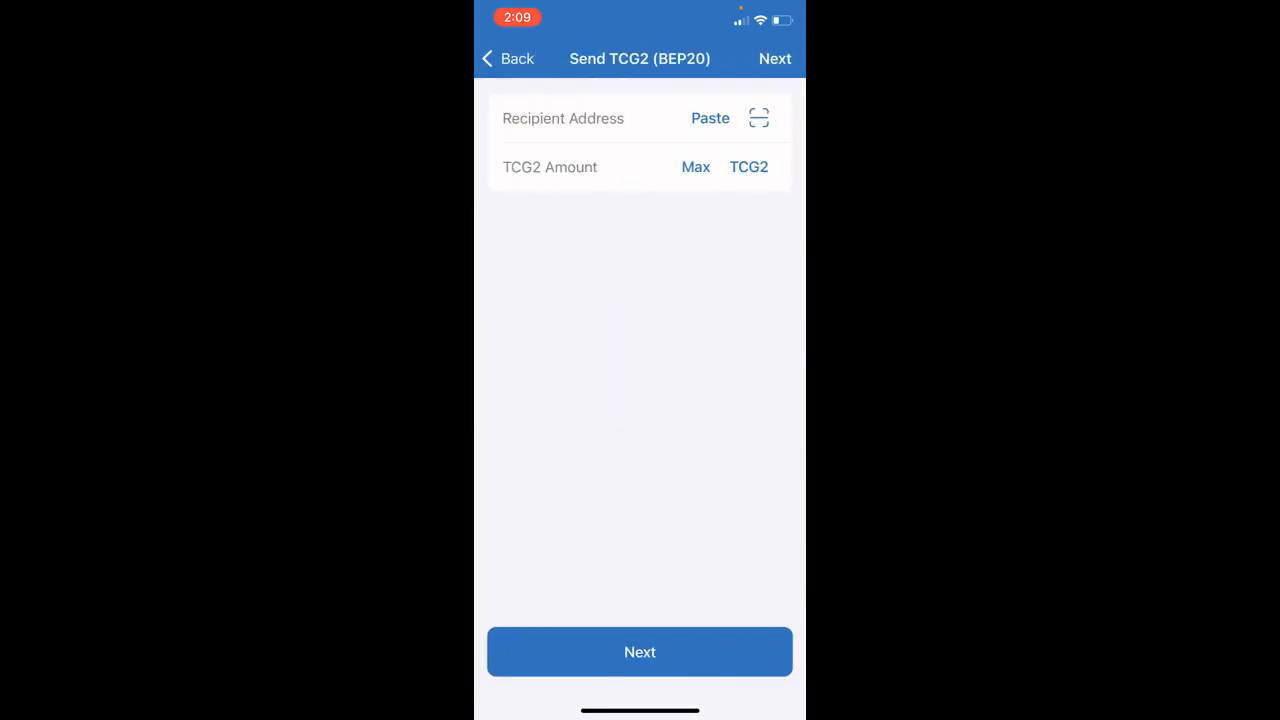
click(710, 118)
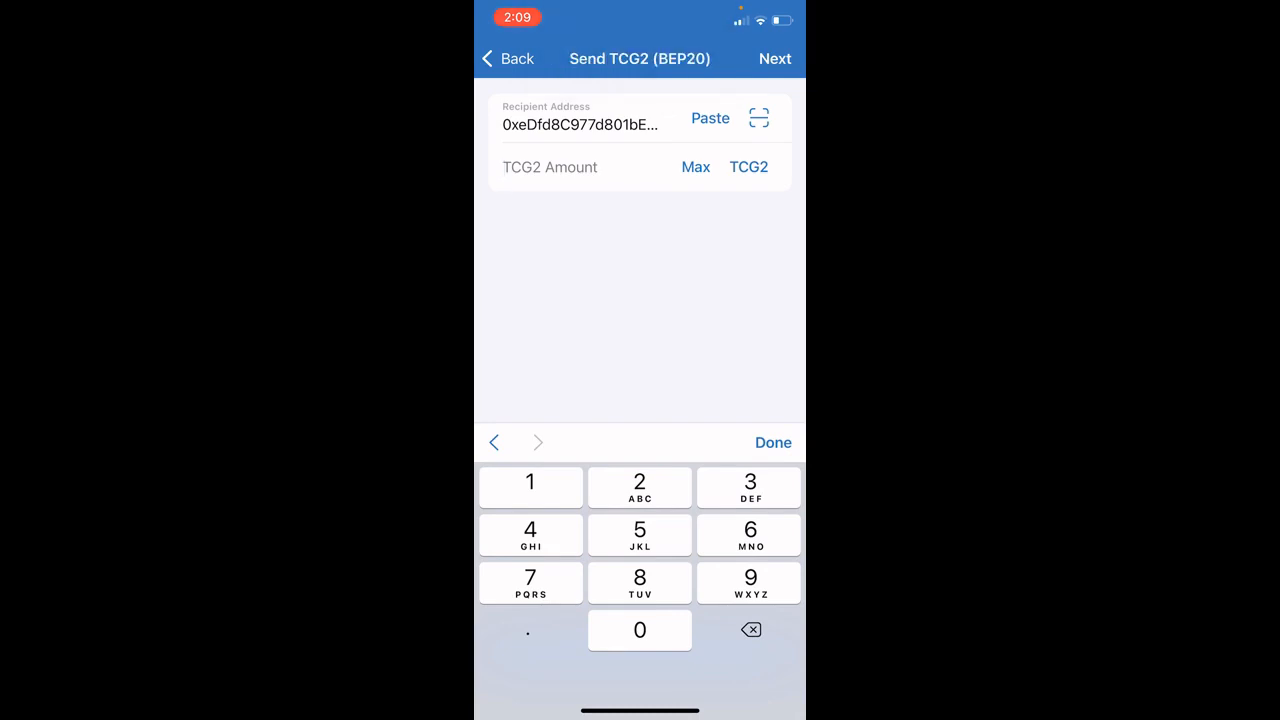
click(774, 58)
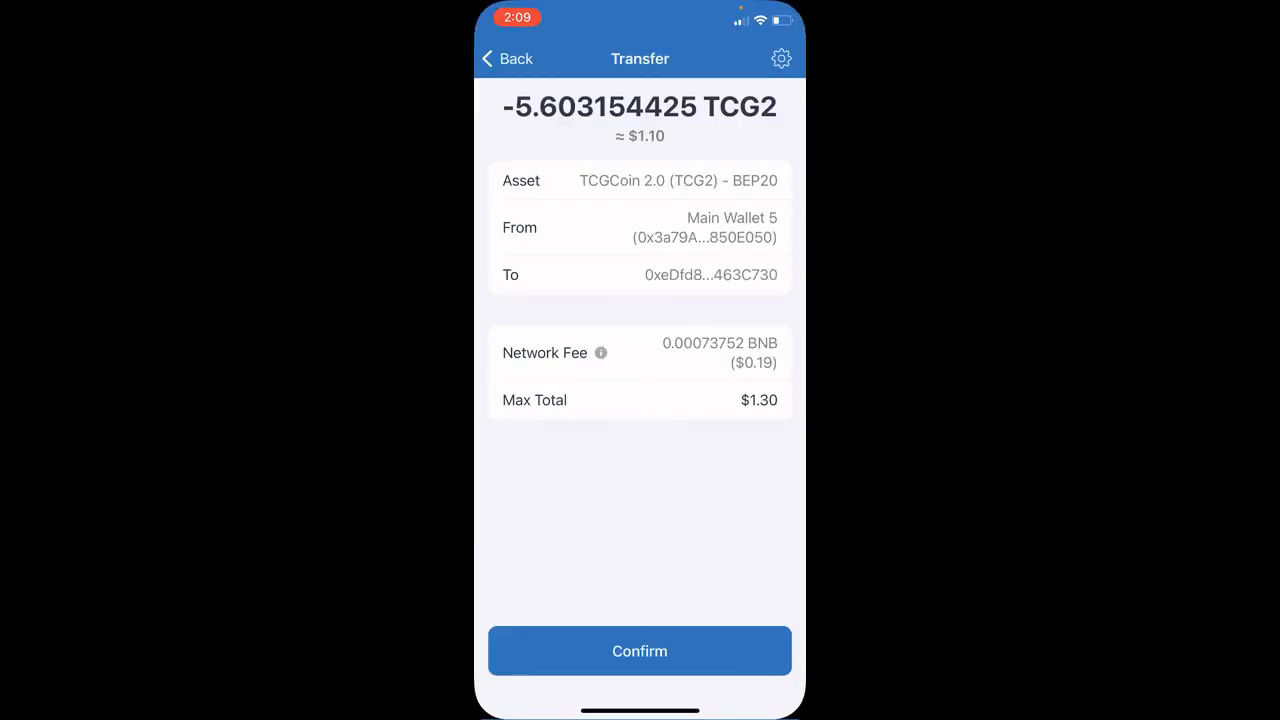
click(640, 652)
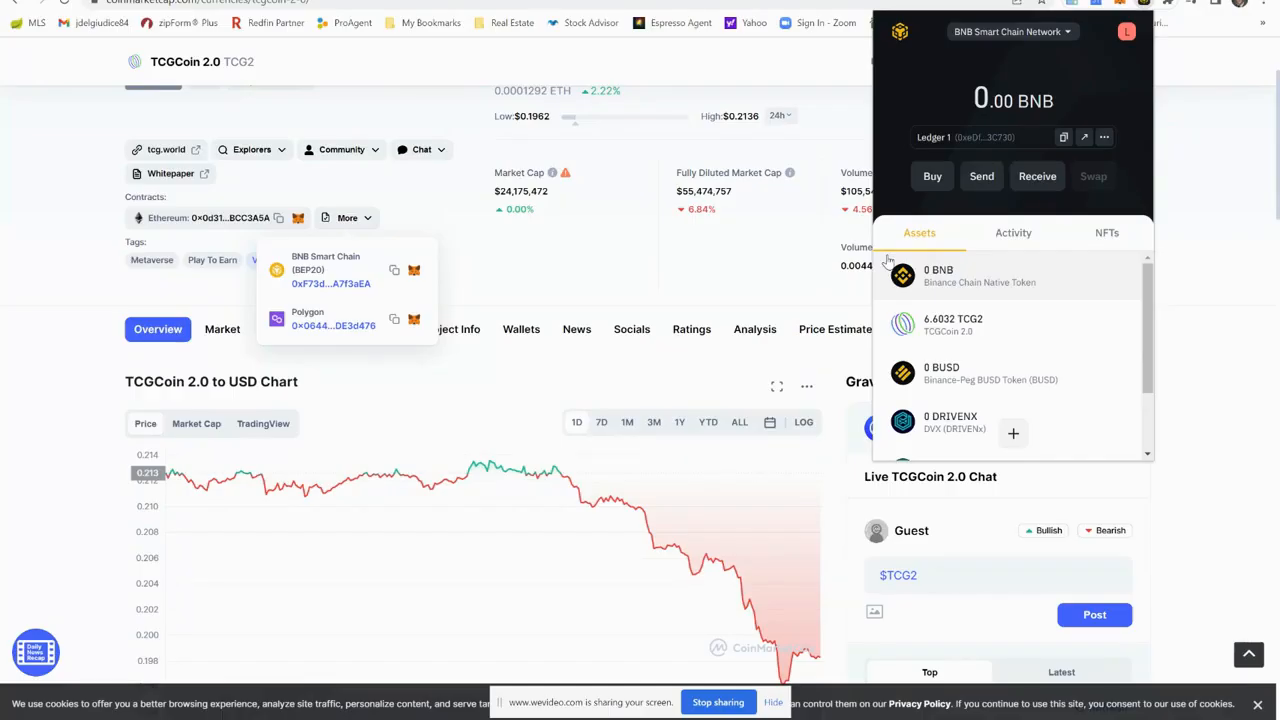
mouse_move(924, 284)
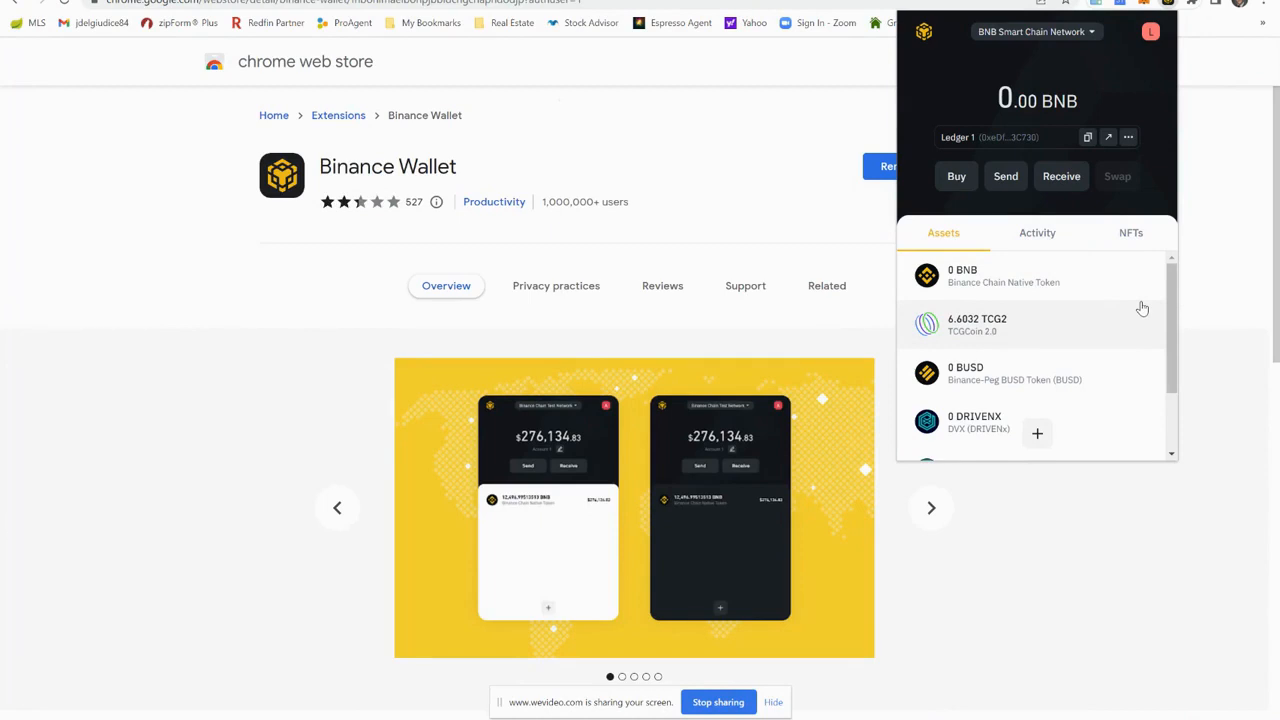
mouse_move(1112, 274)
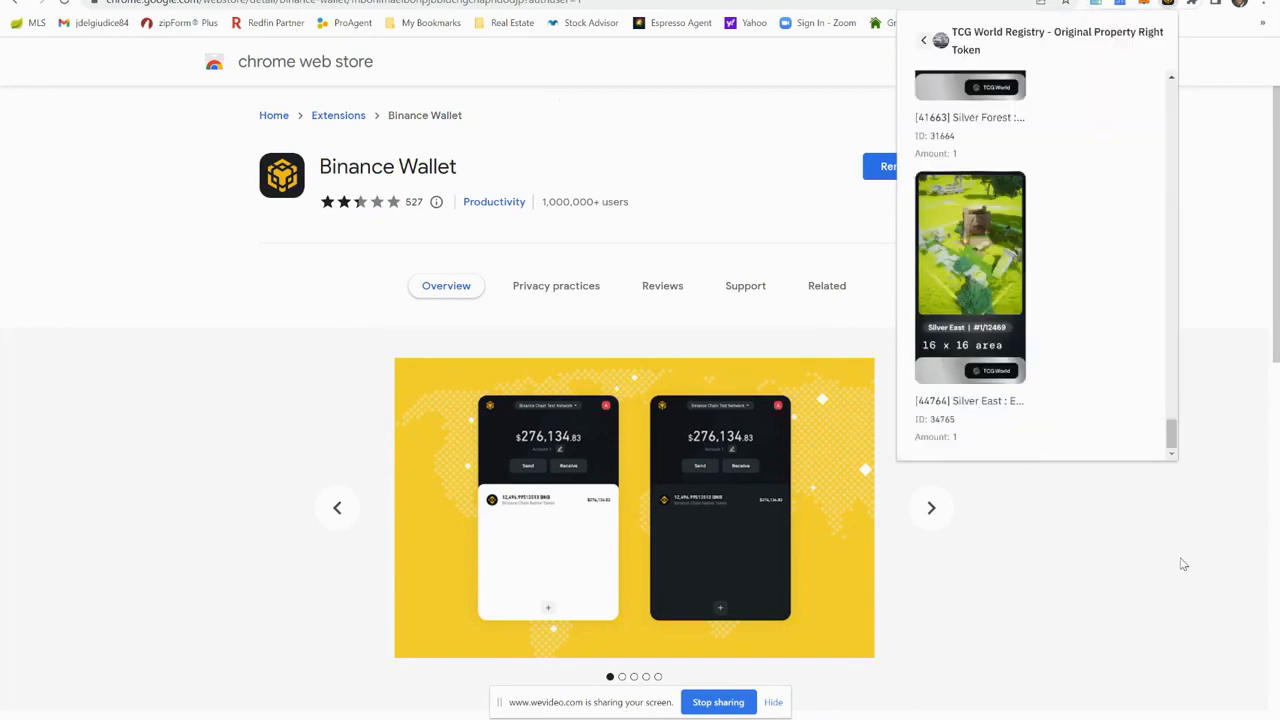
mouse_move(1210, 516)
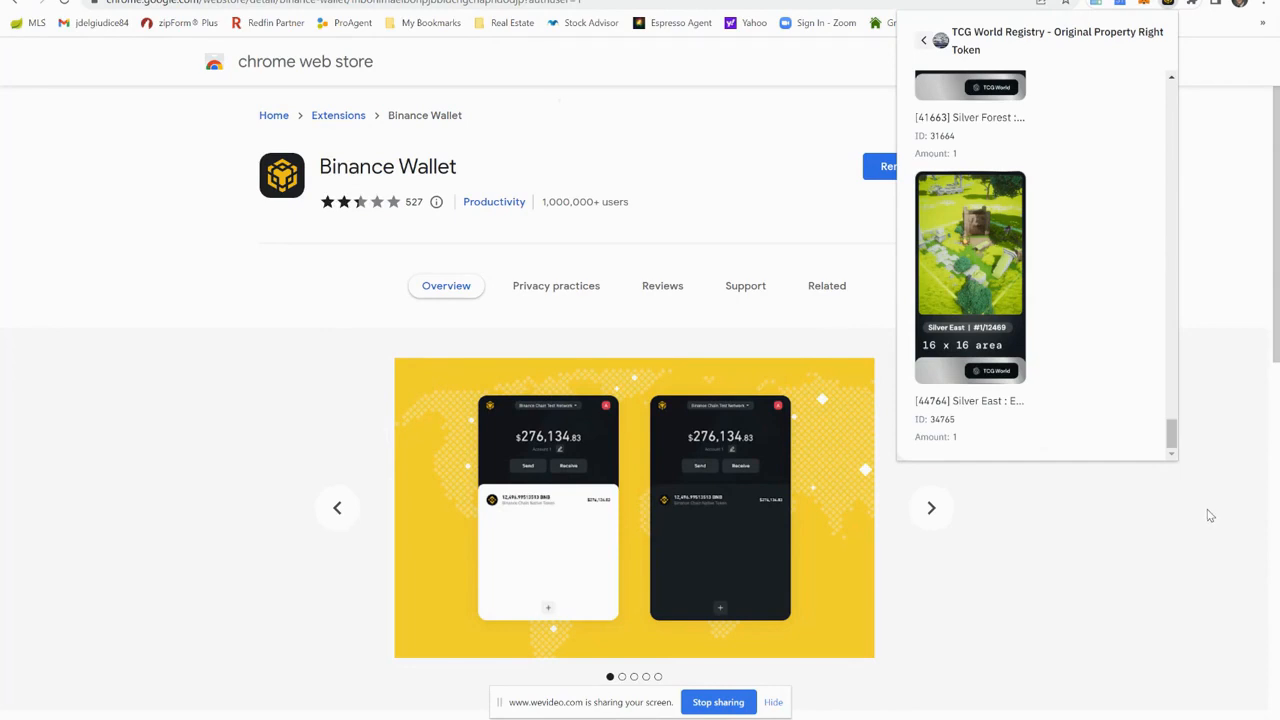
mouse_move(1048, 288)
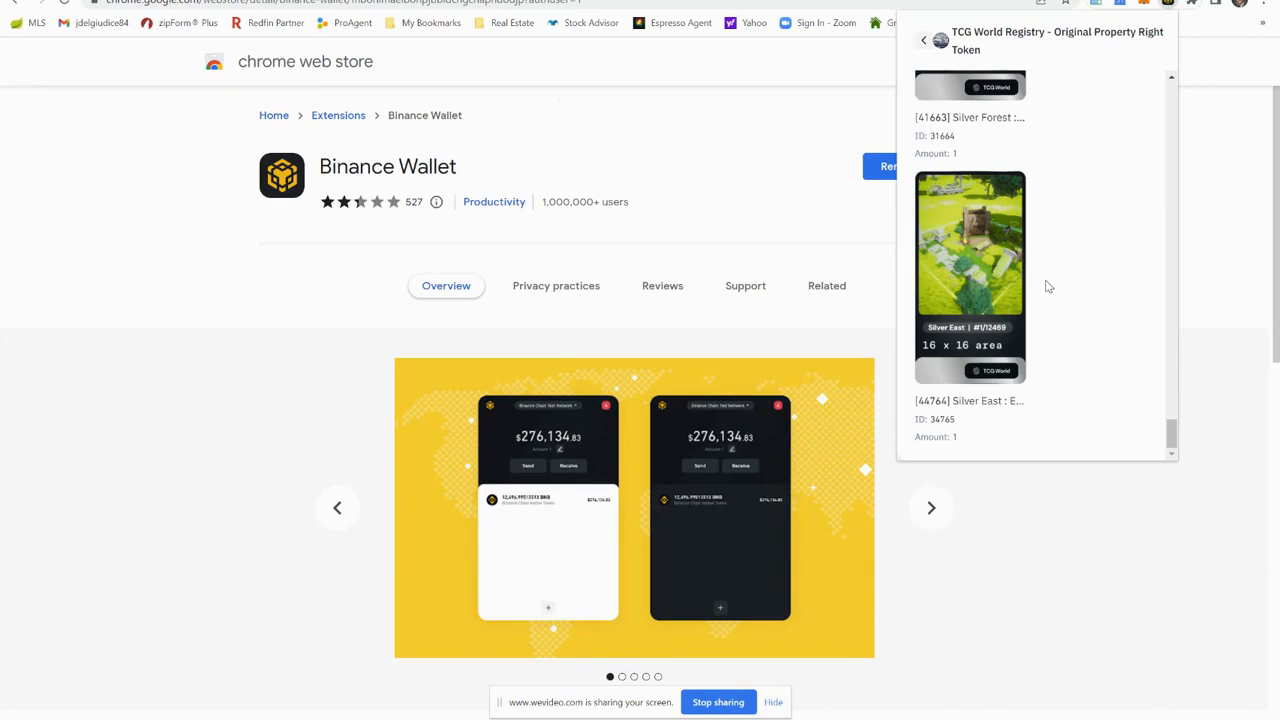
mouse_move(1100, 370)
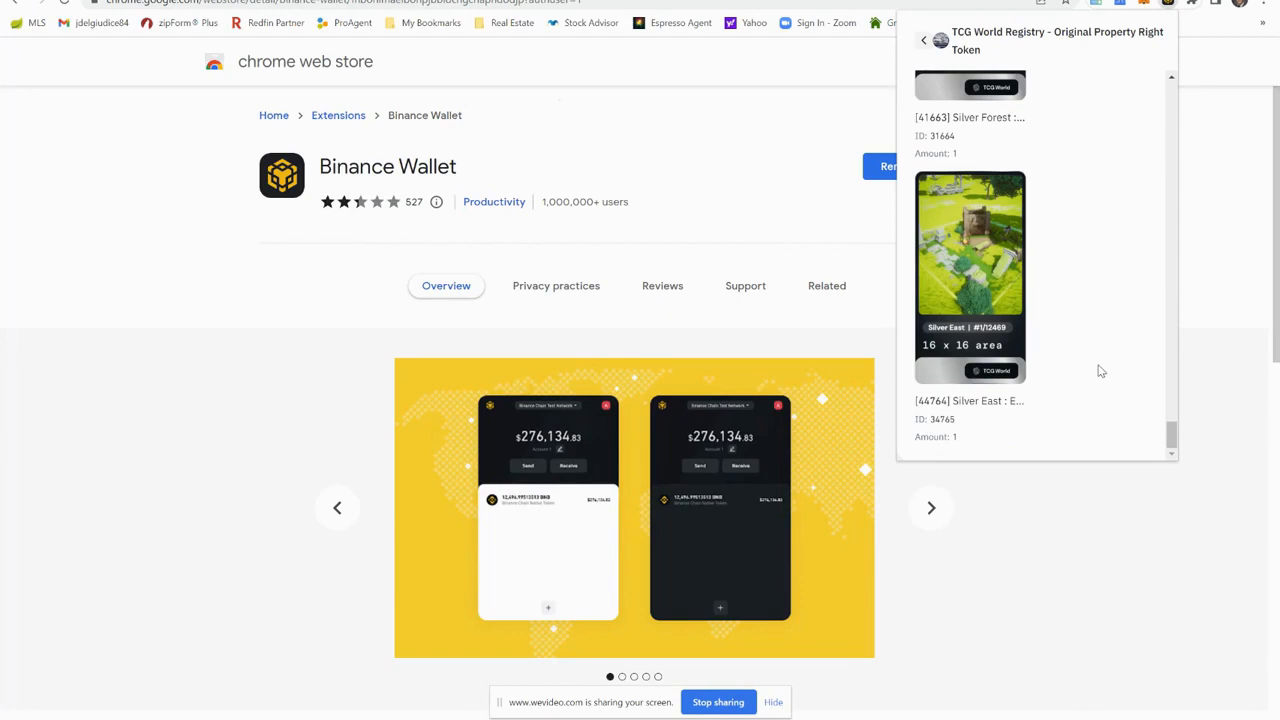
mouse_move(984, 290)
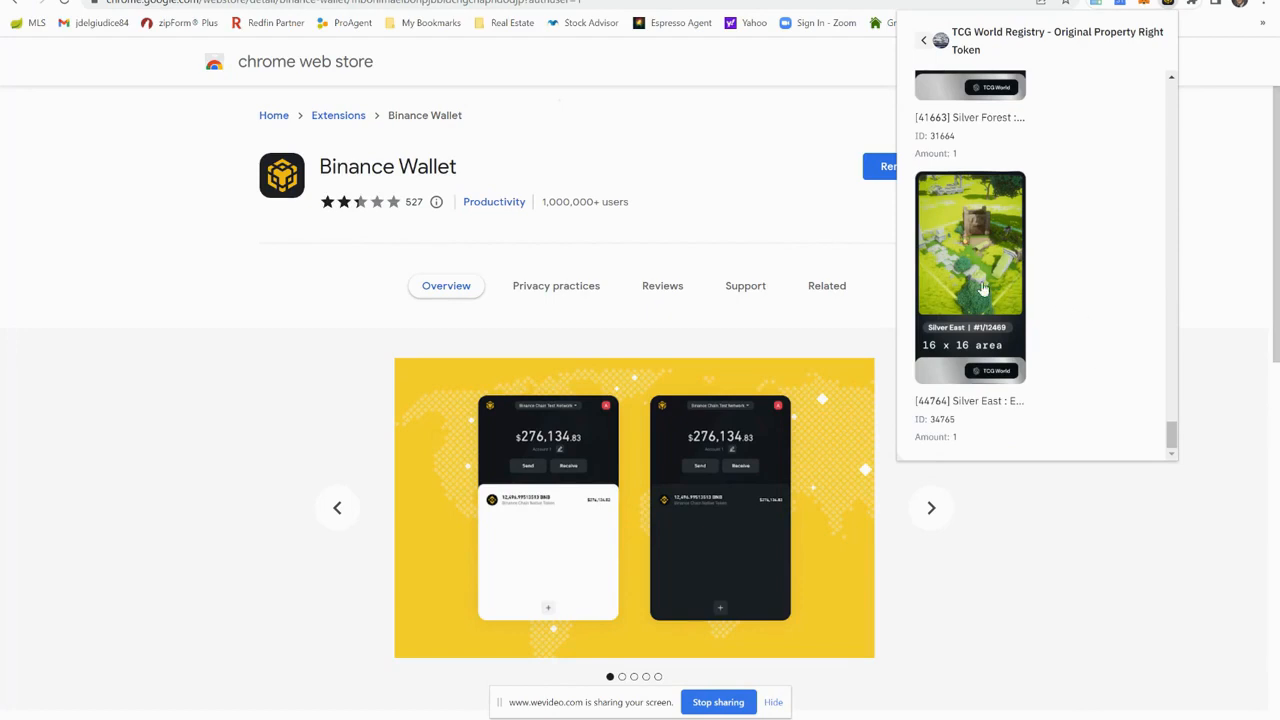
- Show the Silver East 16 x 16 land NFT from TCG World Registry in full detail
click(970, 276)
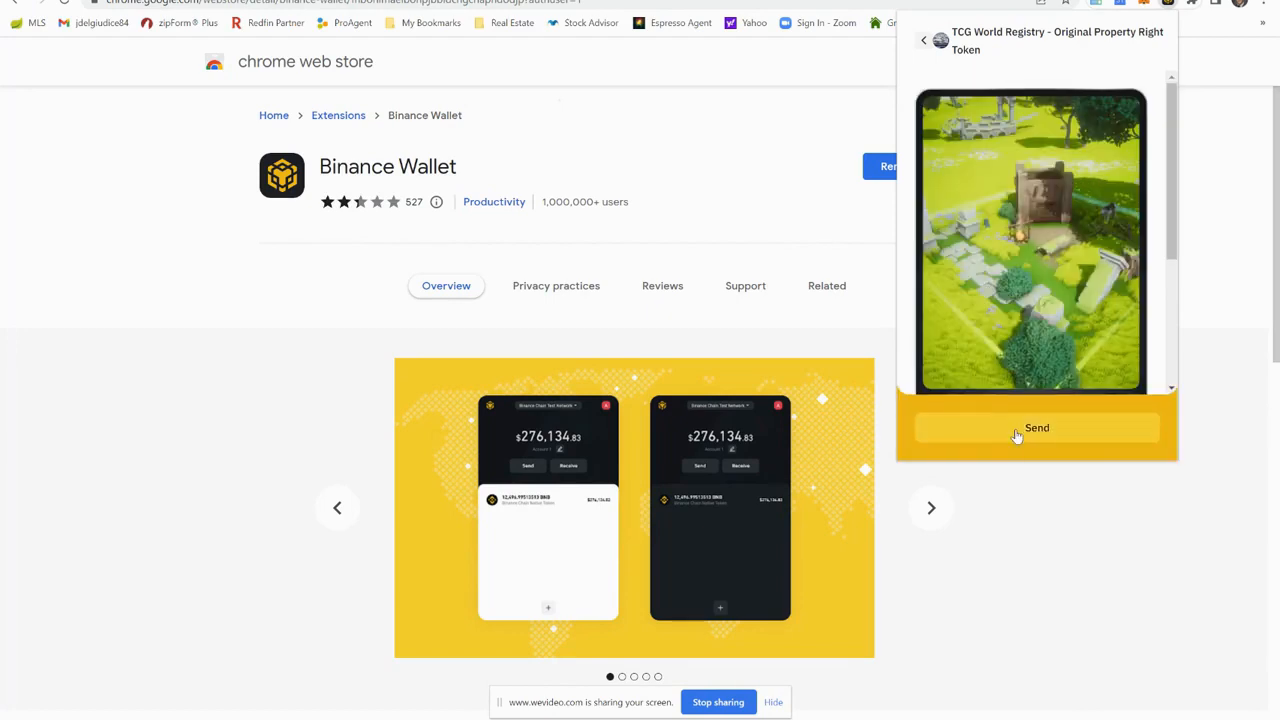
- Send the Silver East land NFT, sign on Ledger, and dismiss the submission success notice
click(1036, 428)
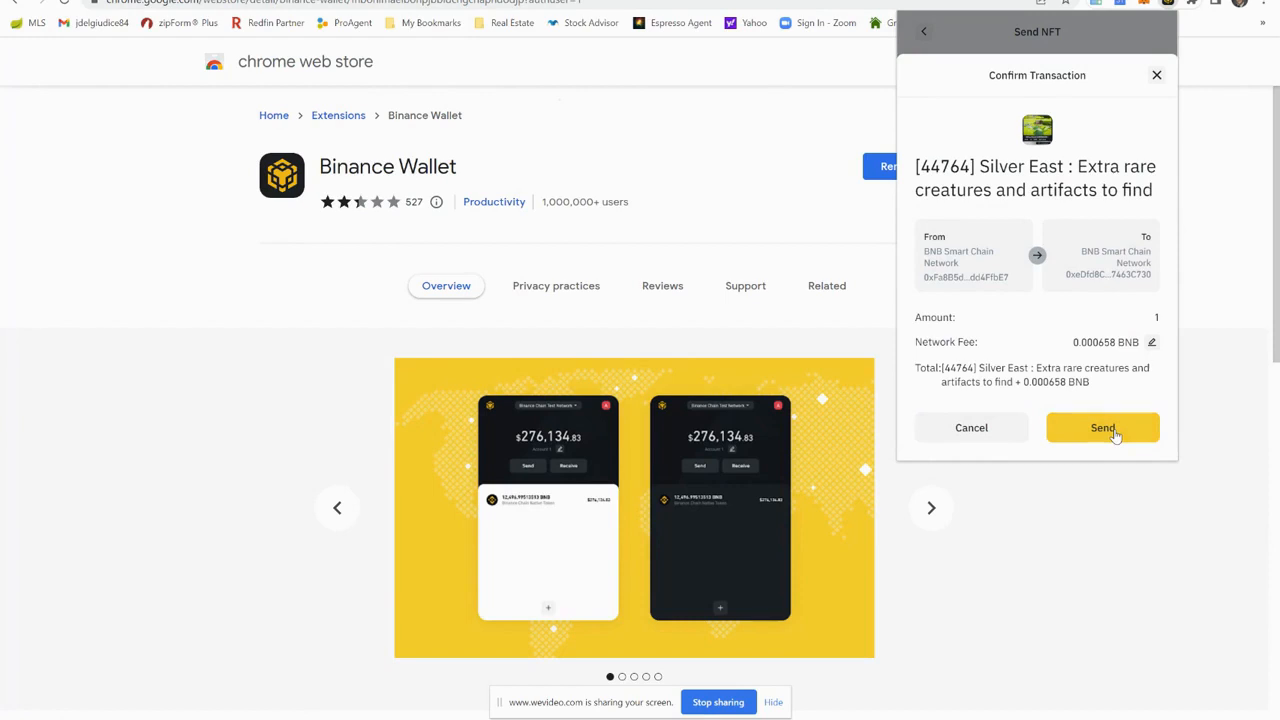
click(1104, 428)
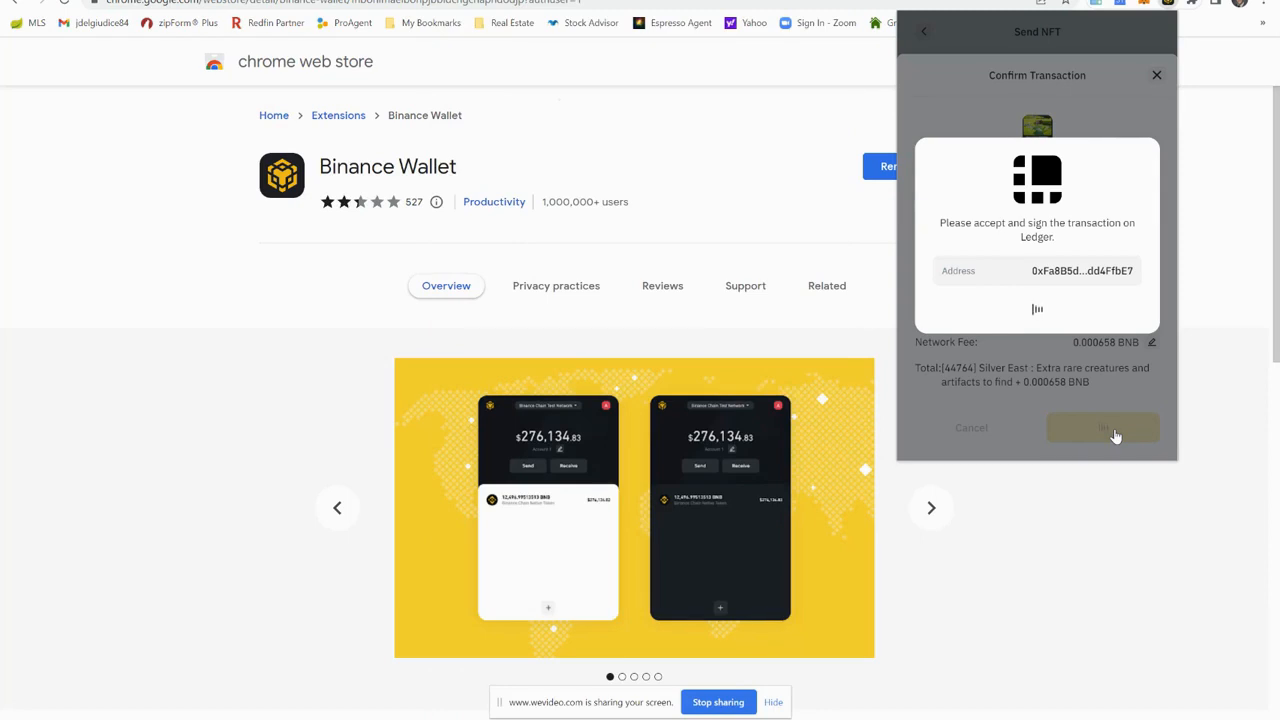
click(1104, 428)
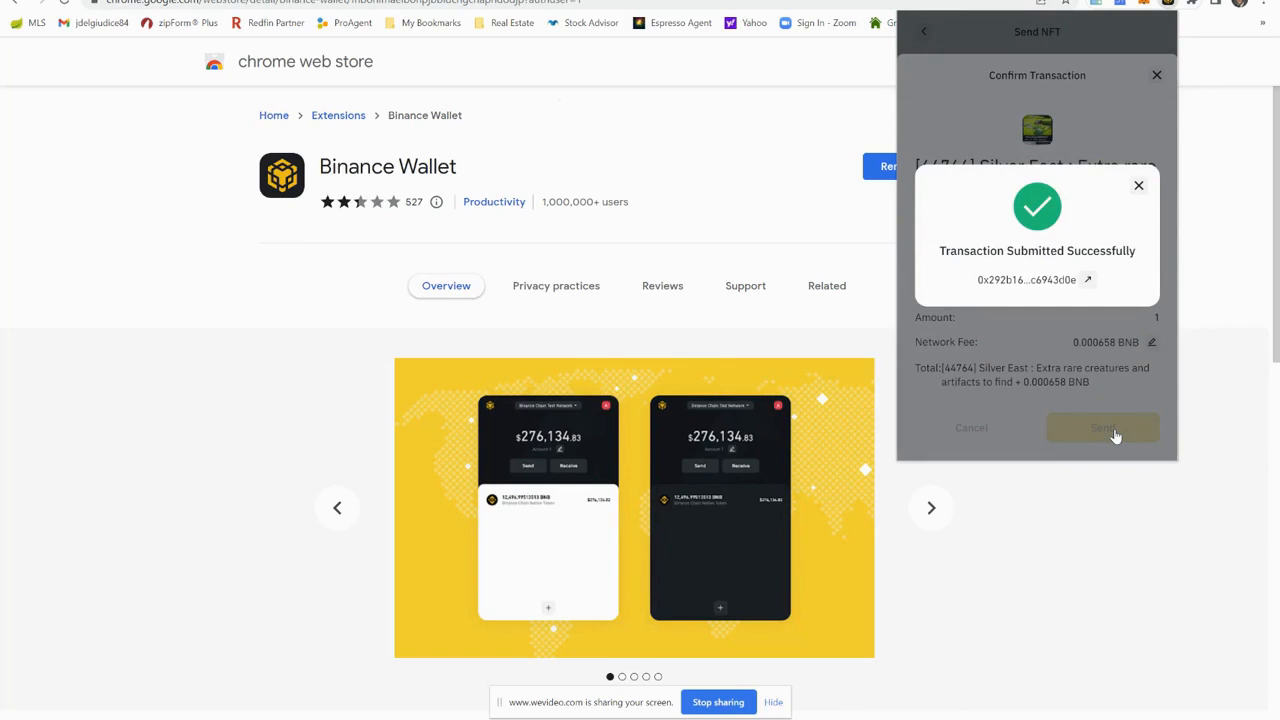
mouse_move(1132, 396)
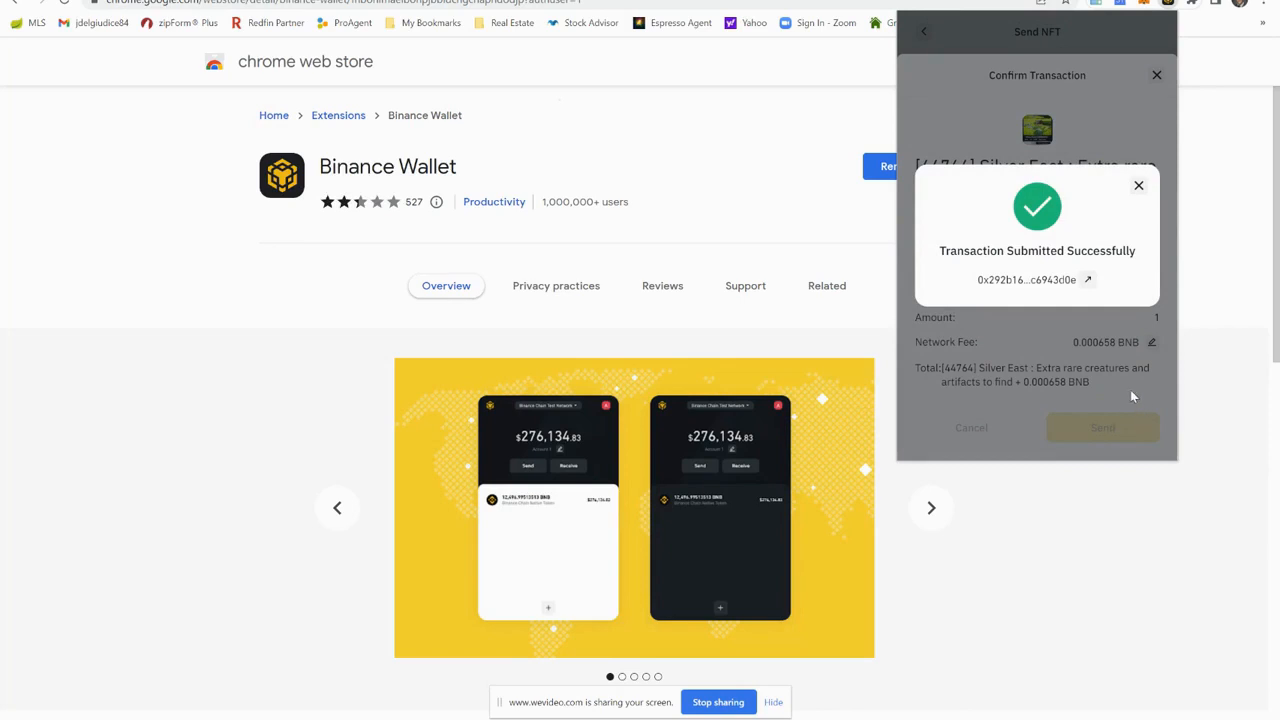
mouse_move(1110, 342)
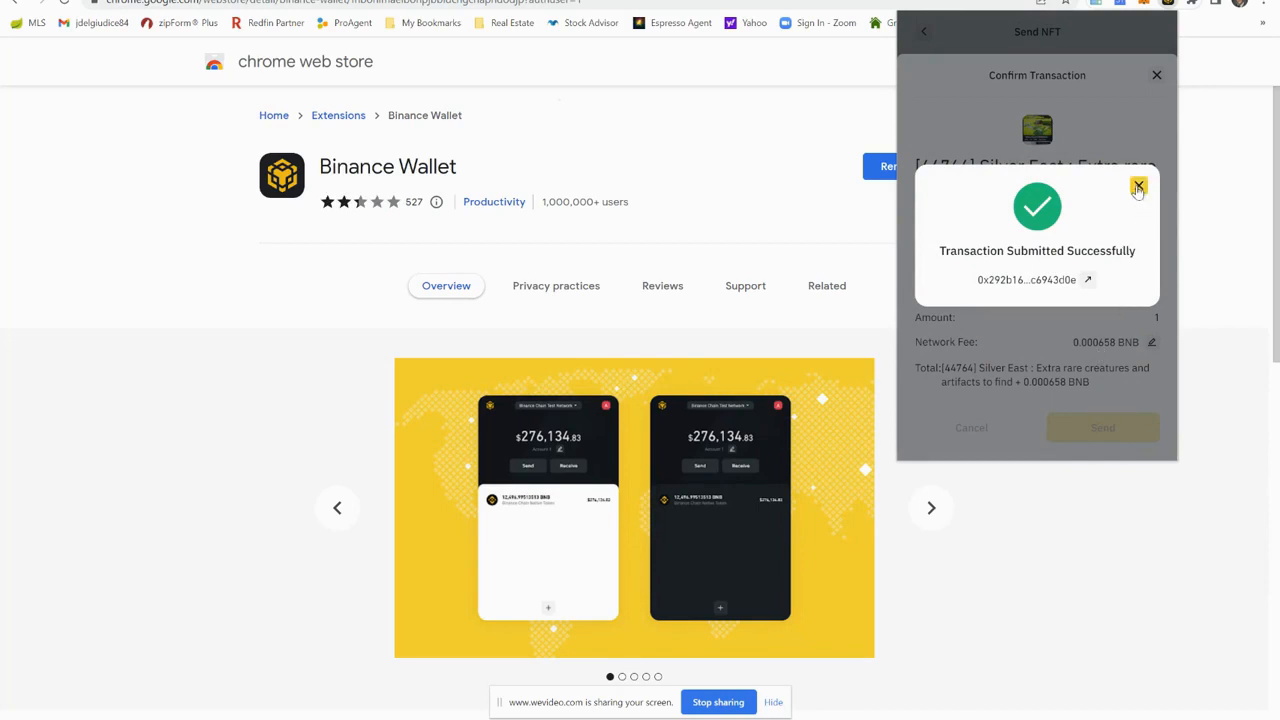
click(1138, 188)
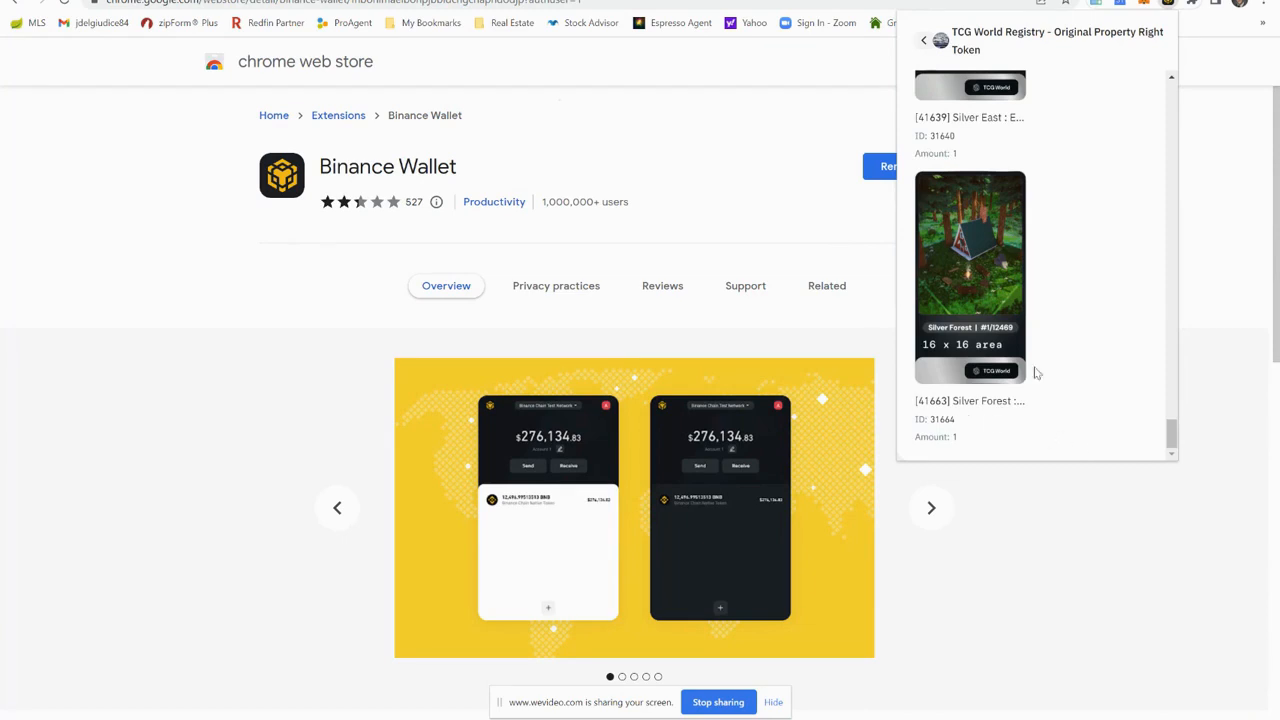
mouse_move(964, 382)
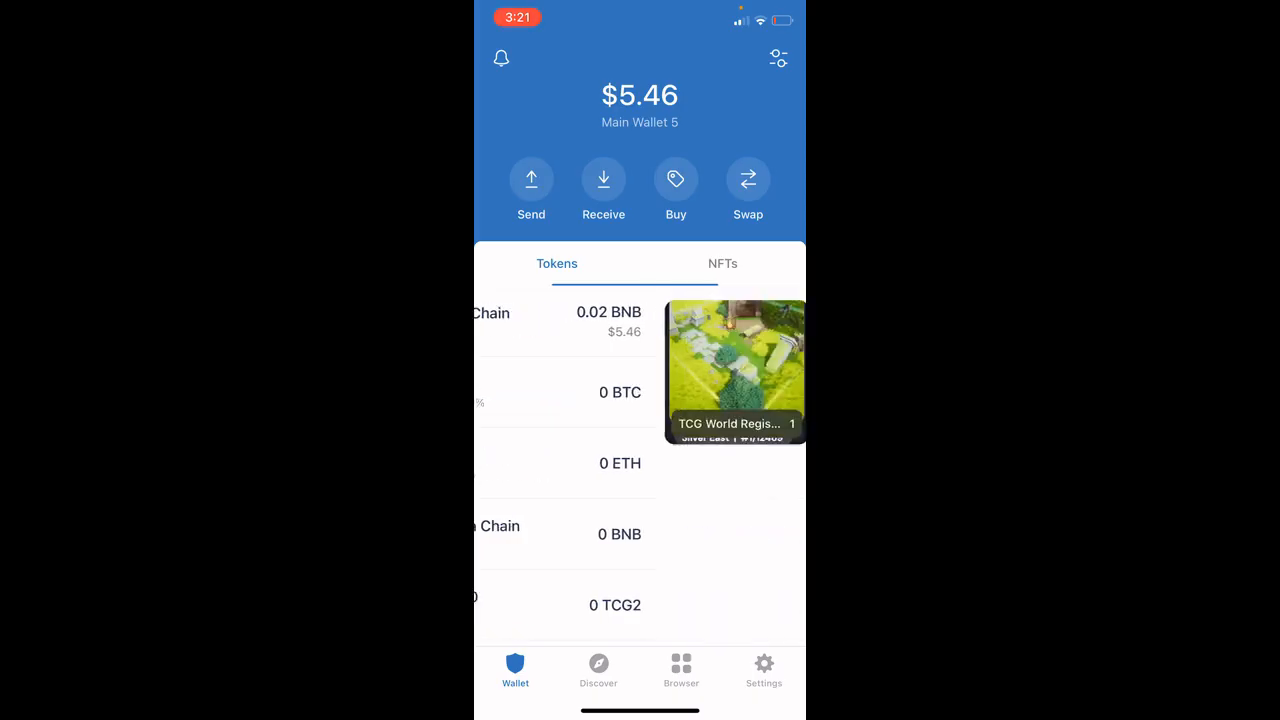
- Locate the Silver East land NFT in Trust Wallet's NFTs and begin sending it
click(722, 264)
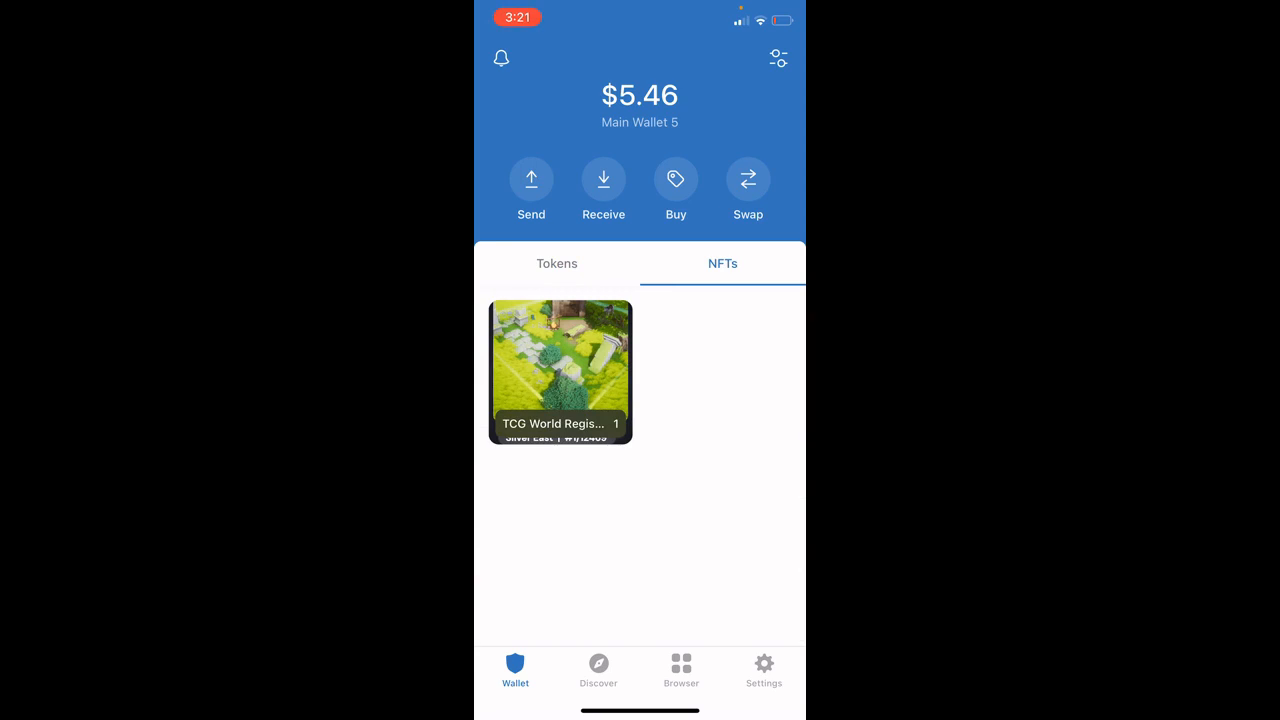
click(560, 370)
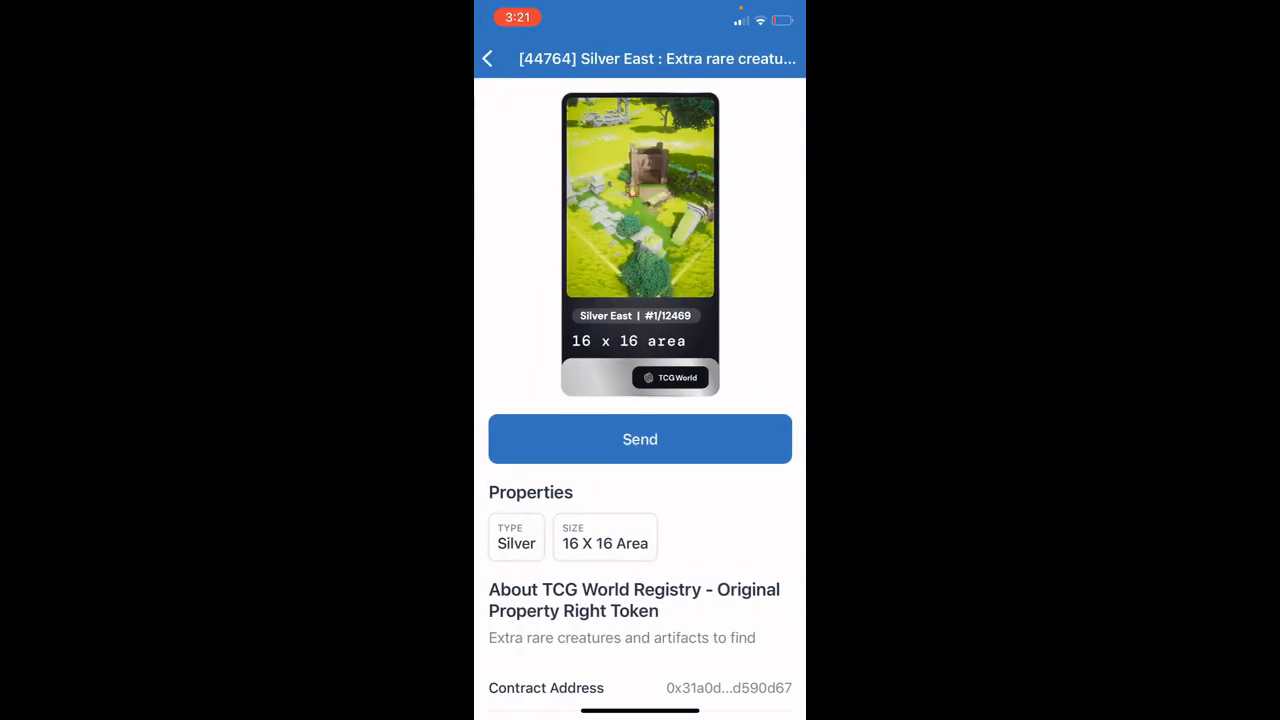
click(640, 440)
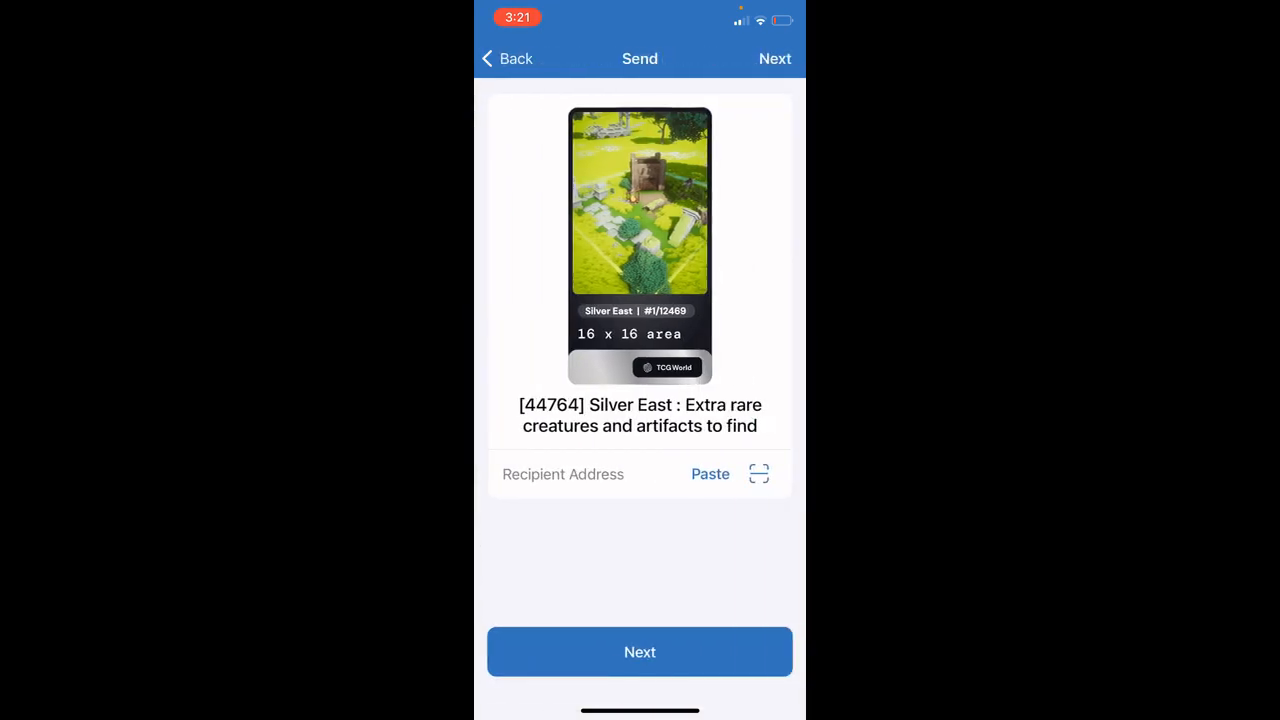
- Transfer the land NFT to the pasted Ledger-backed wallet address and confirm
click(710, 474)
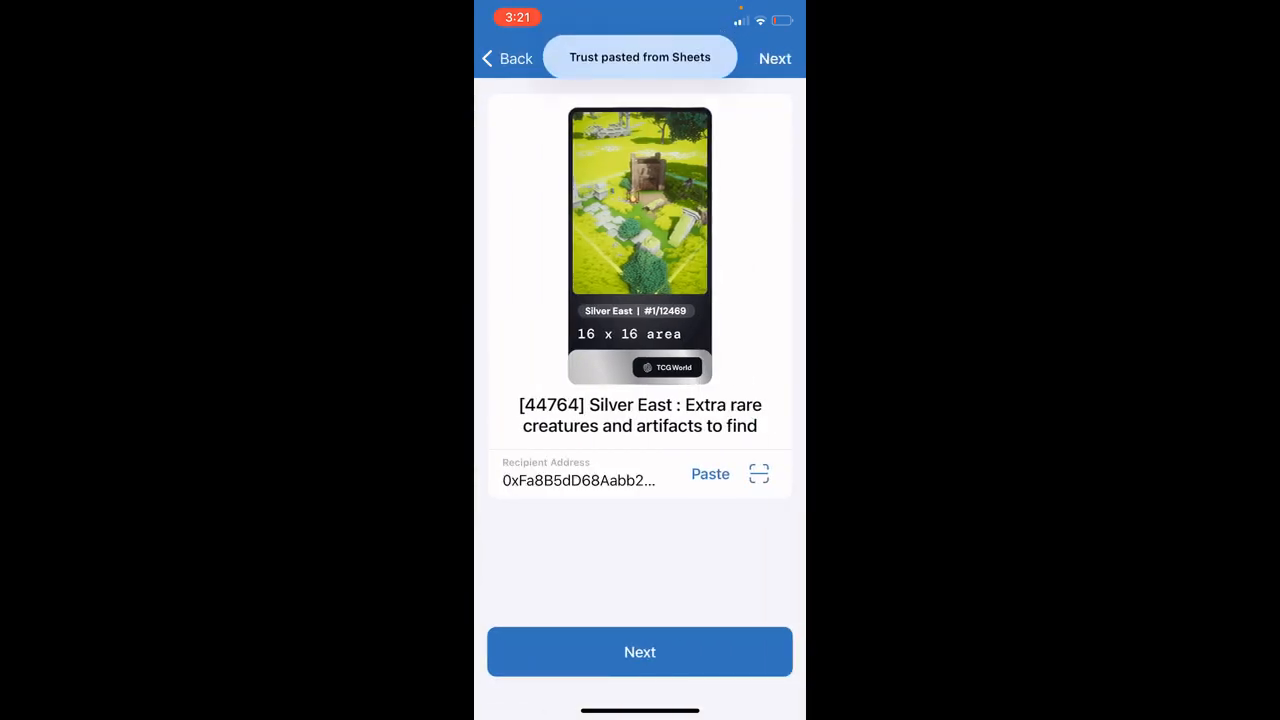
click(640, 652)
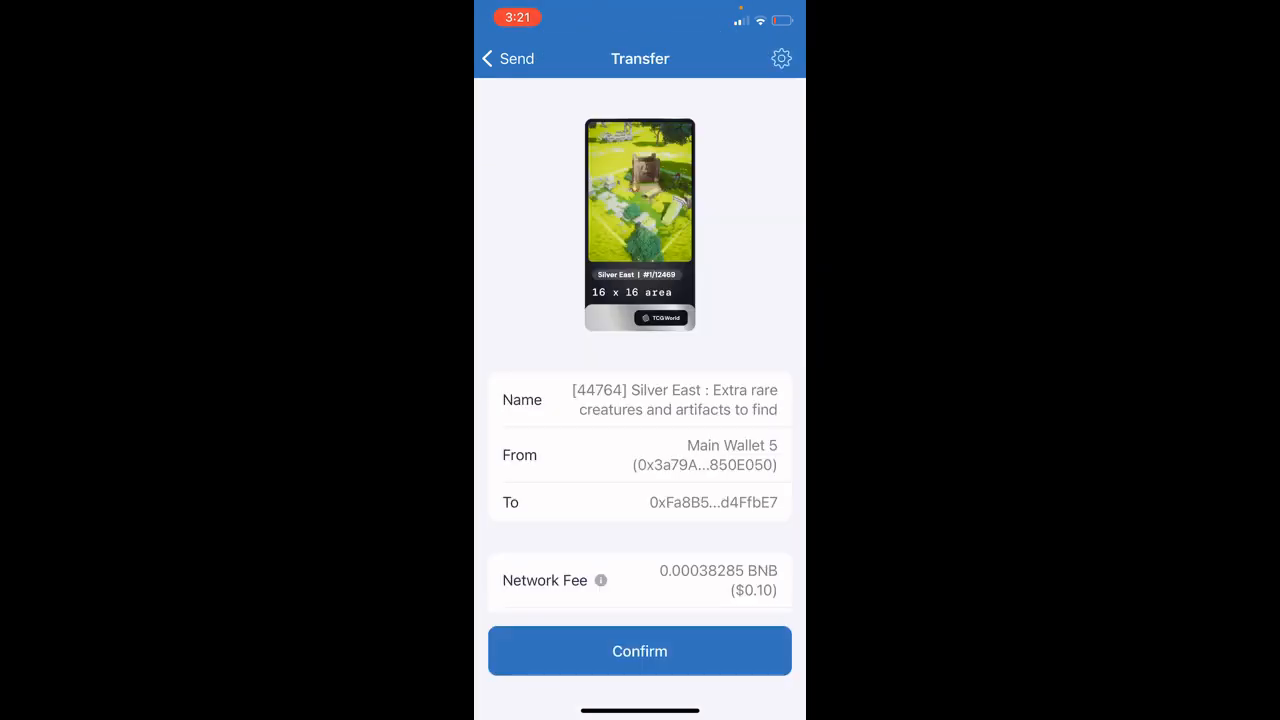
click(640, 652)
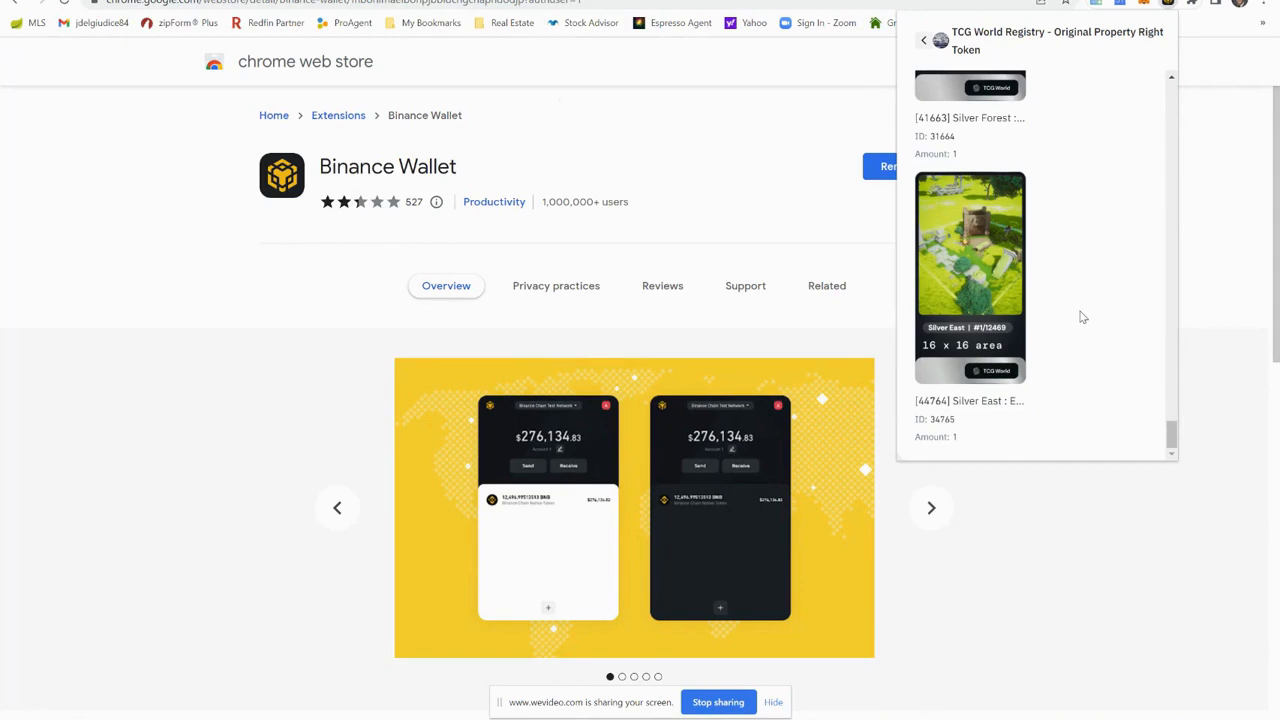
mouse_move(996, 252)
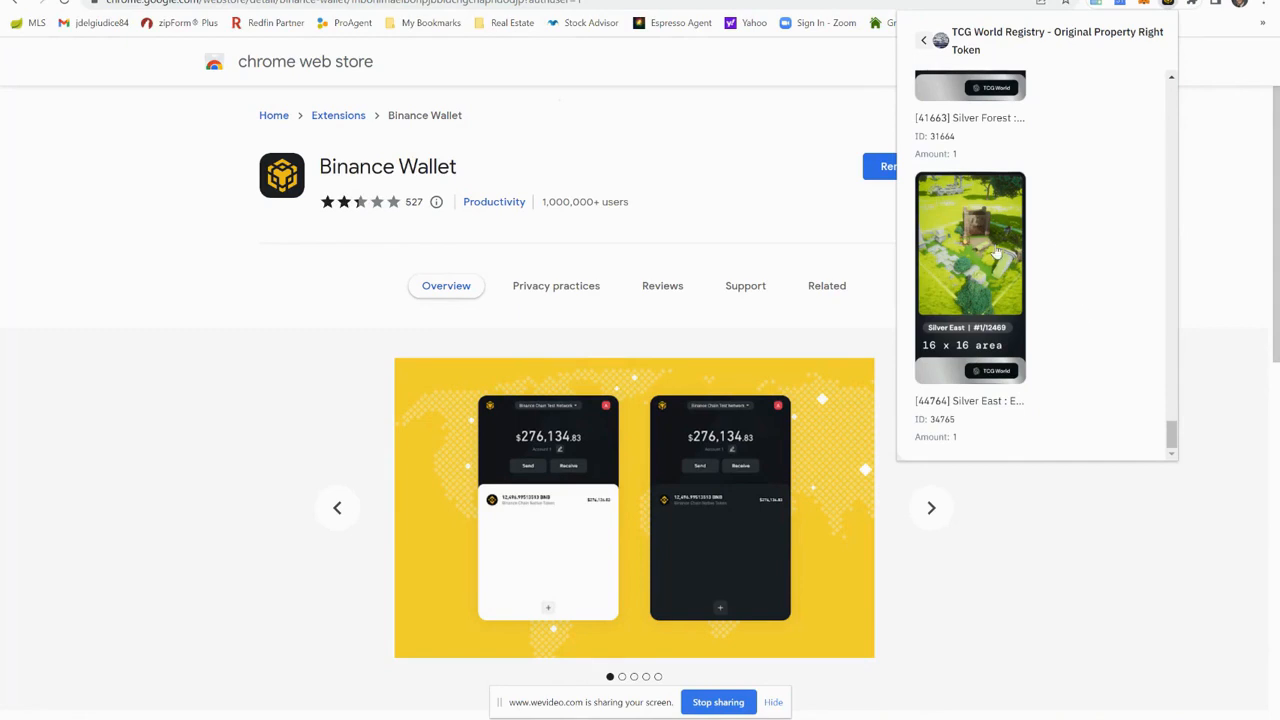
mouse_move(1084, 218)
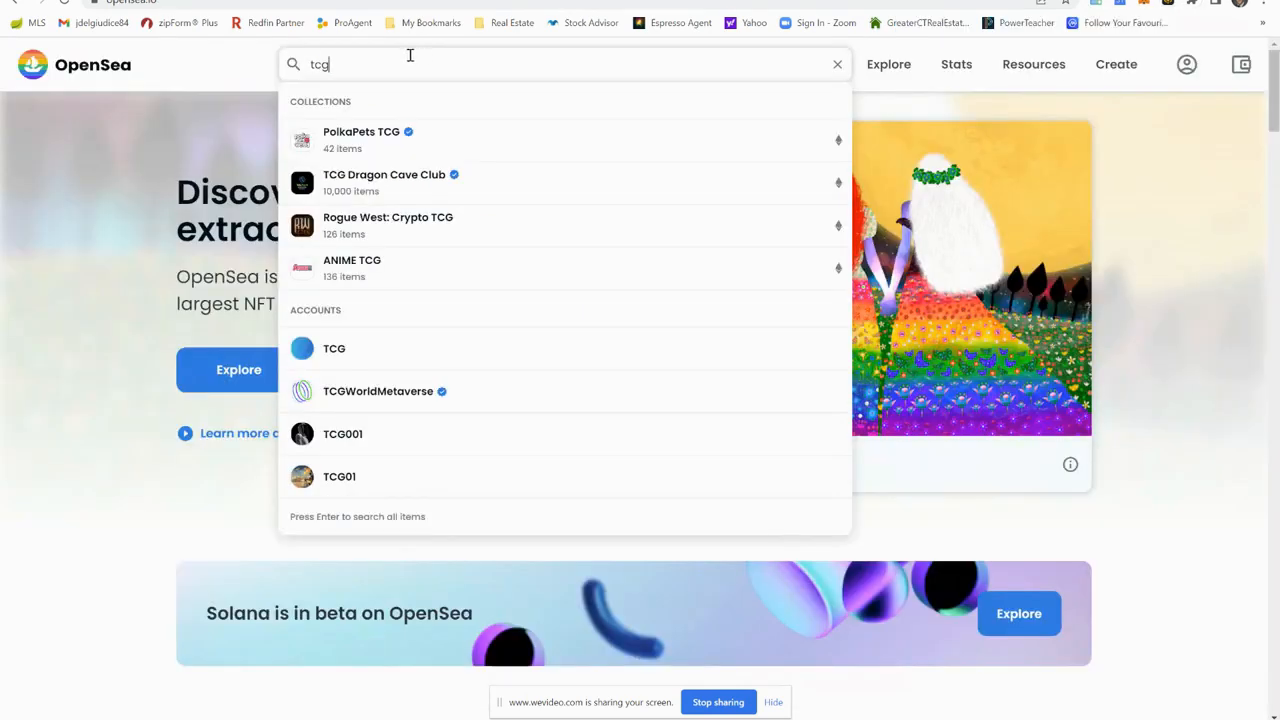
mouse_move(384, 182)
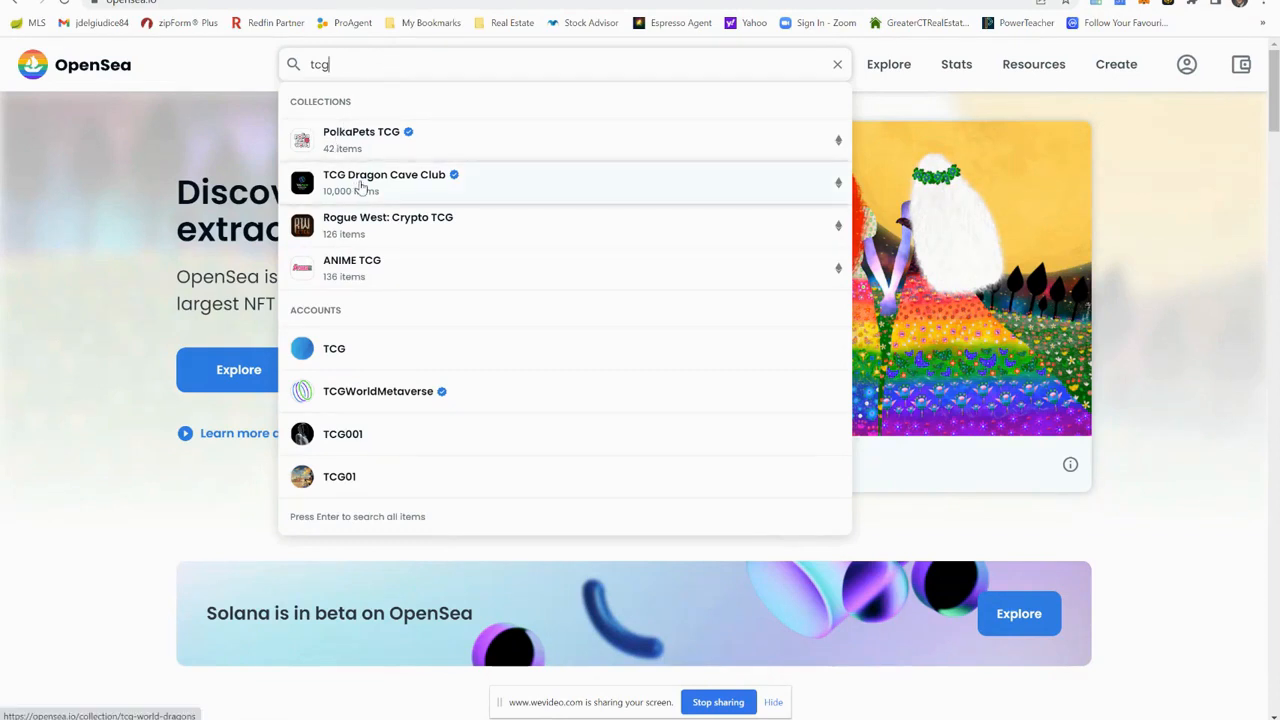
- Browse the TCG Dragon Cave Club collection's grid of dragon items with prices
click(384, 182)
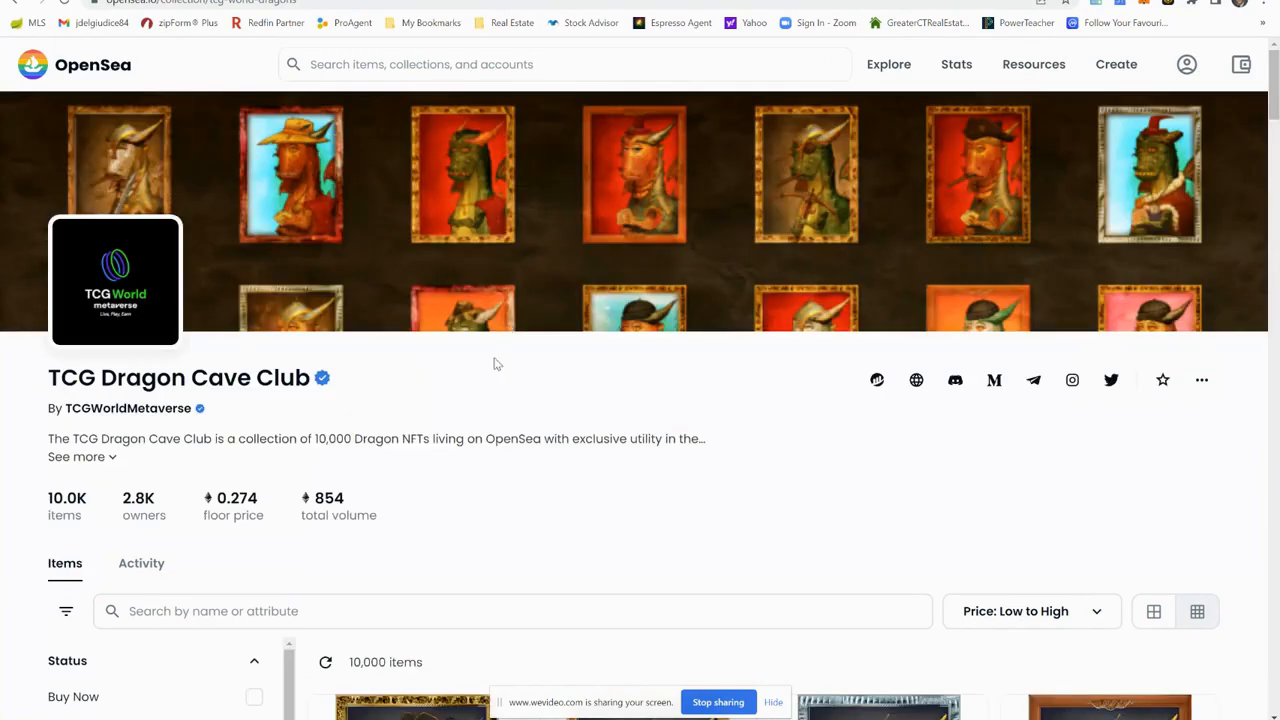
scroll(down, 3)
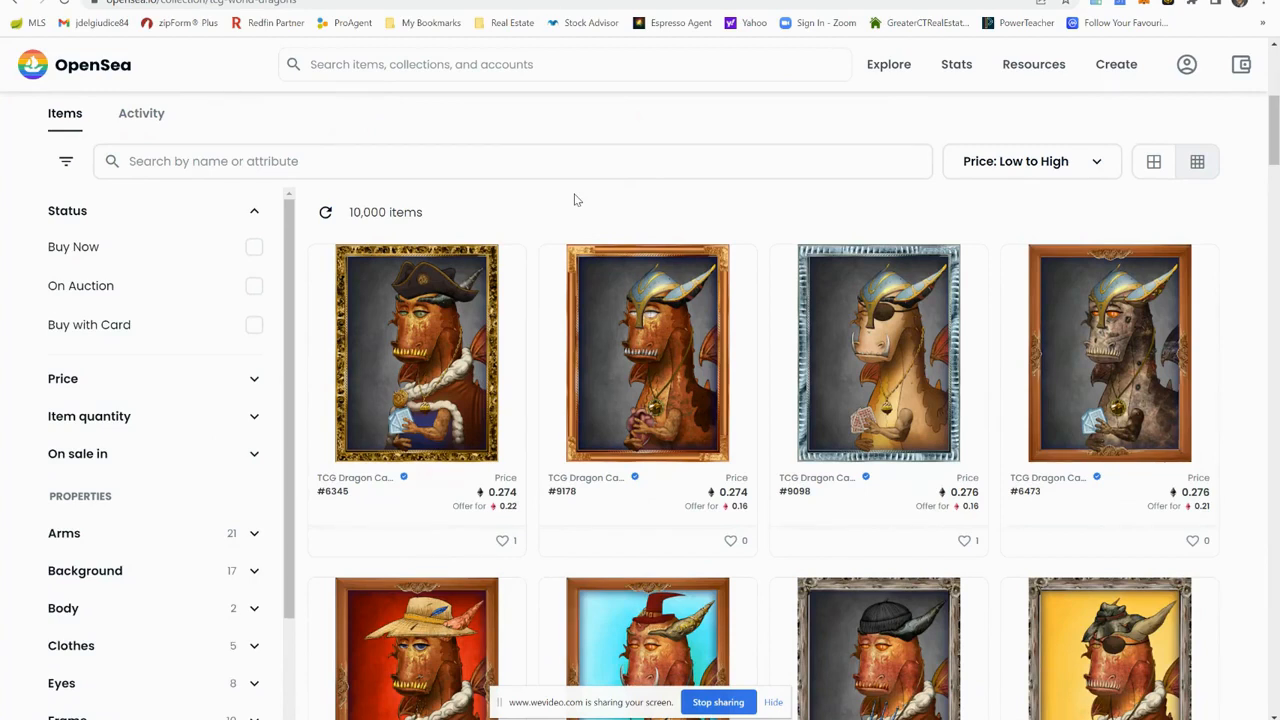
scroll(down, 3)
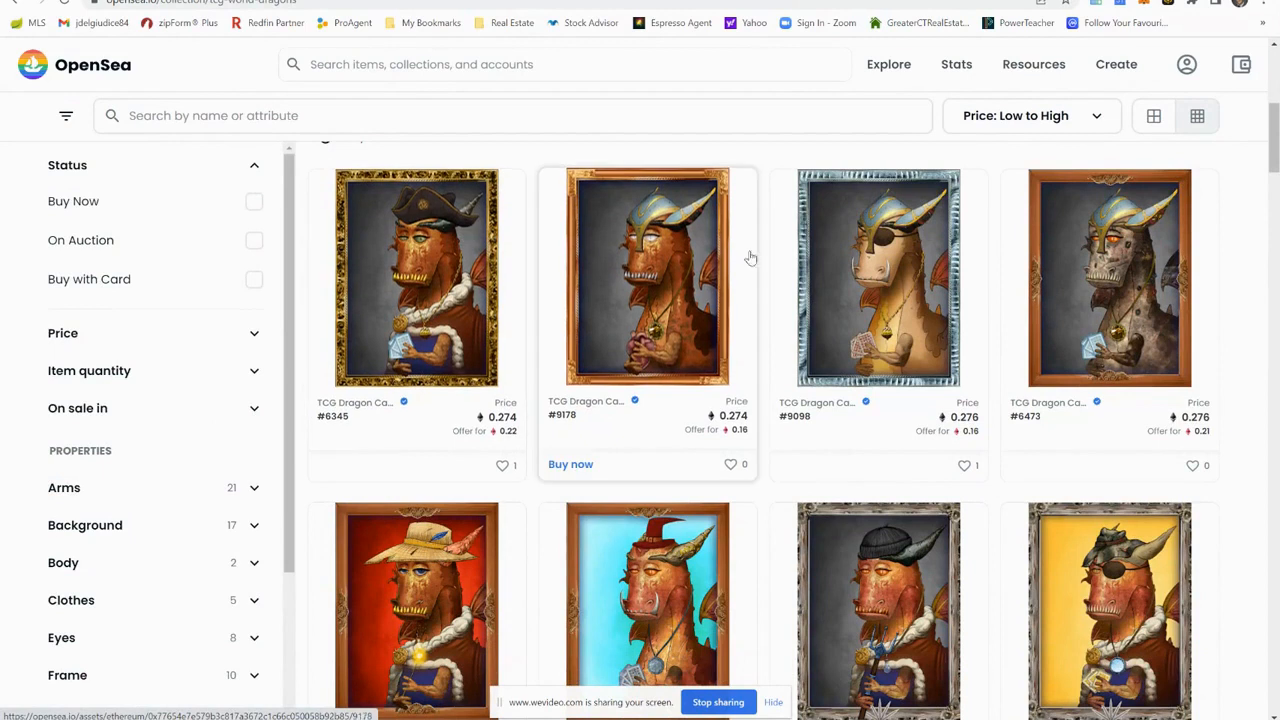
scroll(down, 3)
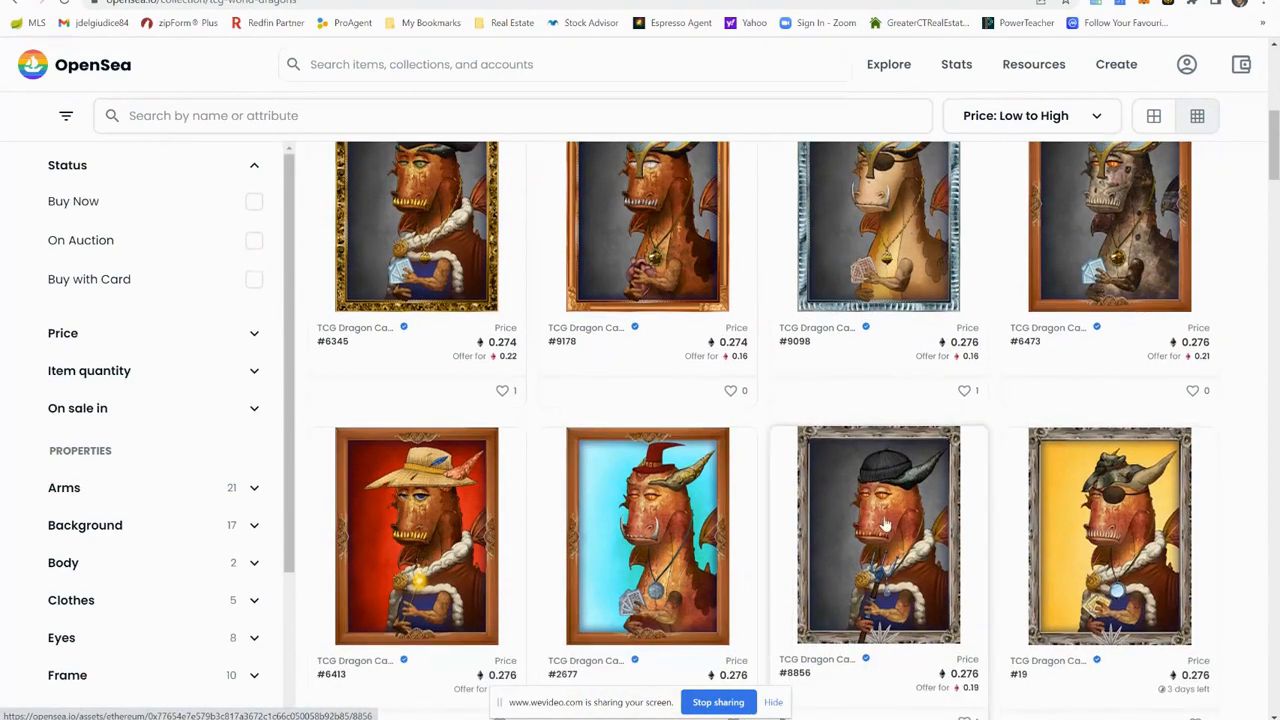
mouse_move(440, 504)
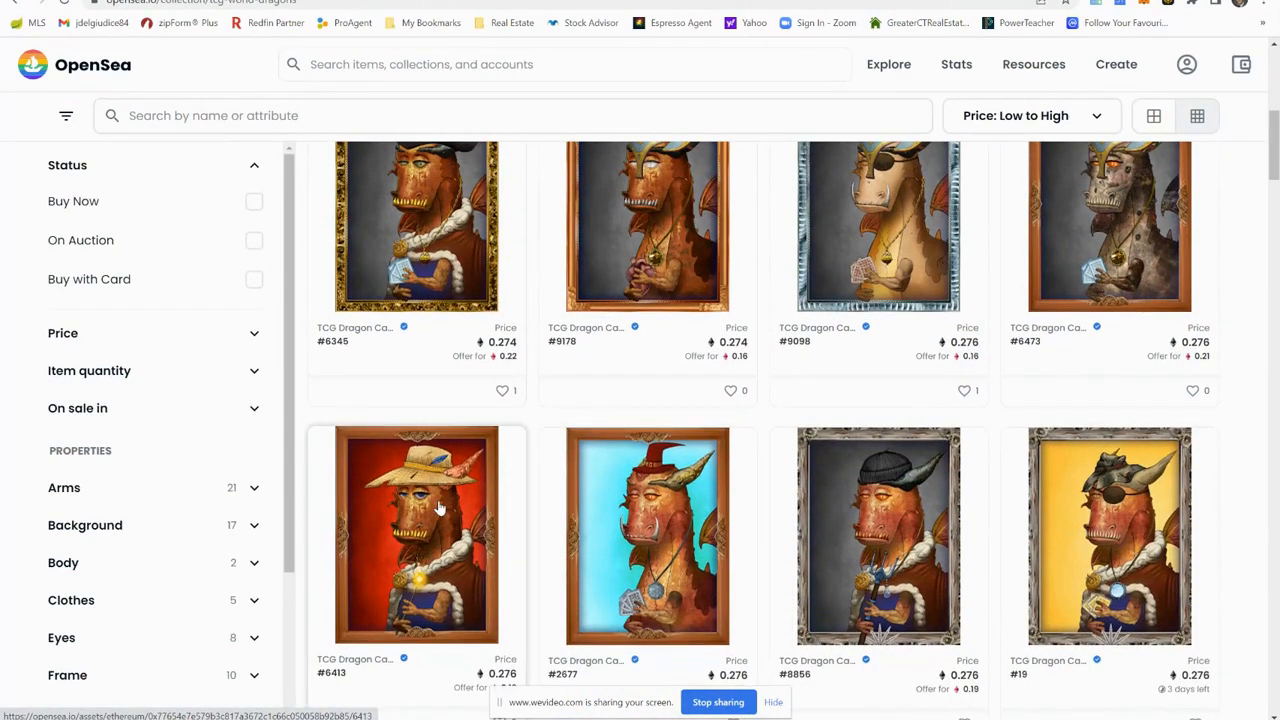
scroll(down, 3)
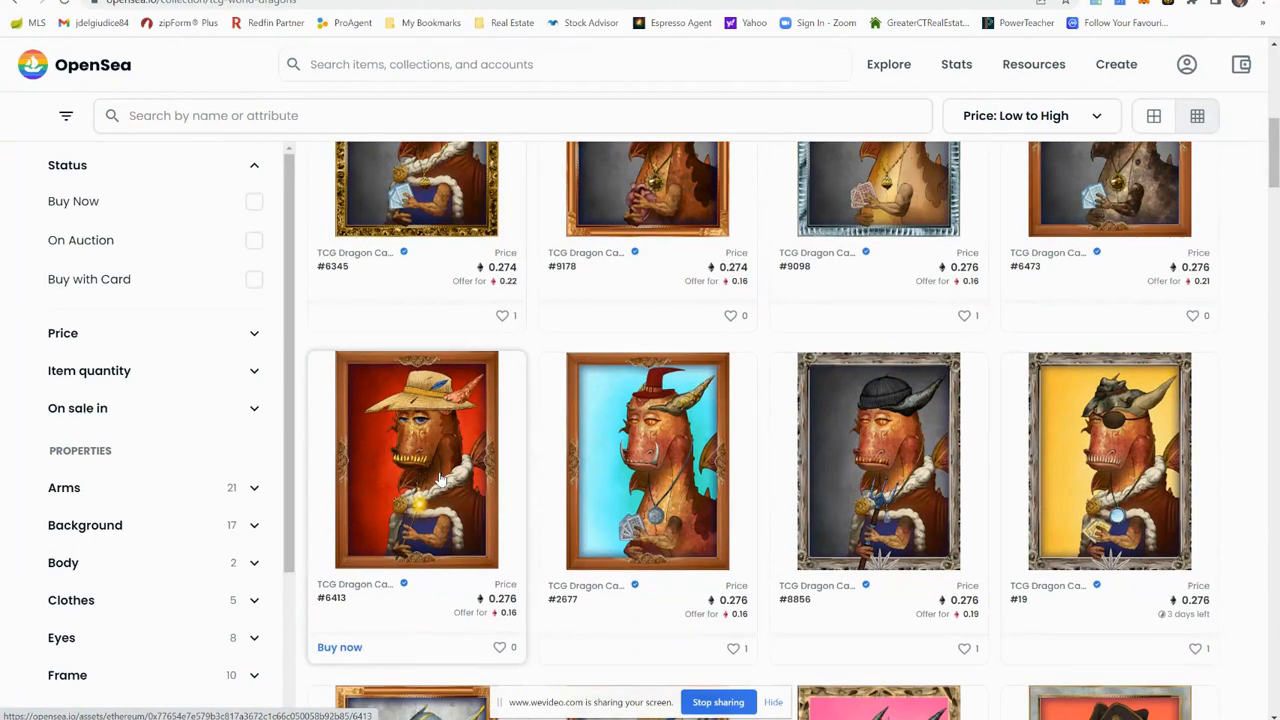